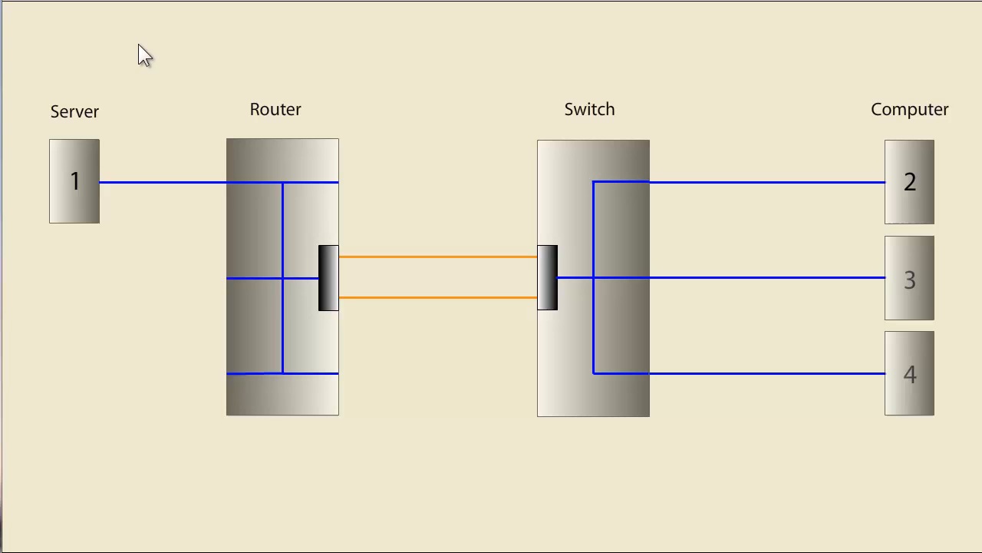
mouse_move(82, 255)
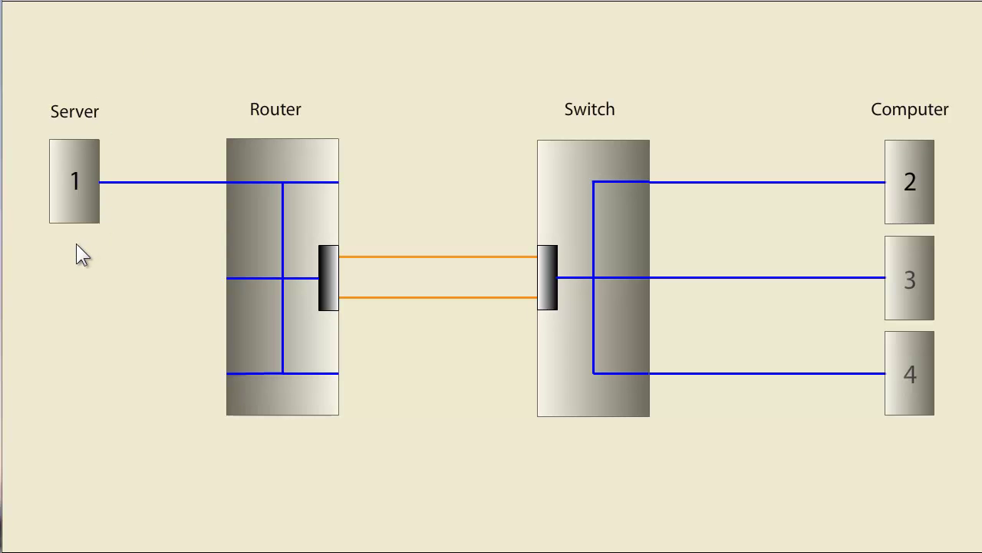
mouse_move(89, 254)
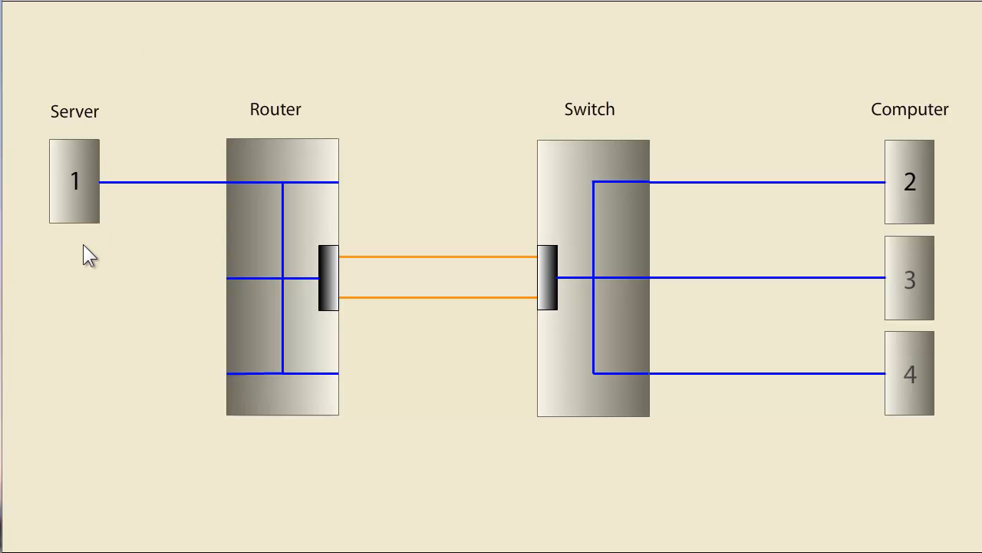
mouse_move(120, 255)
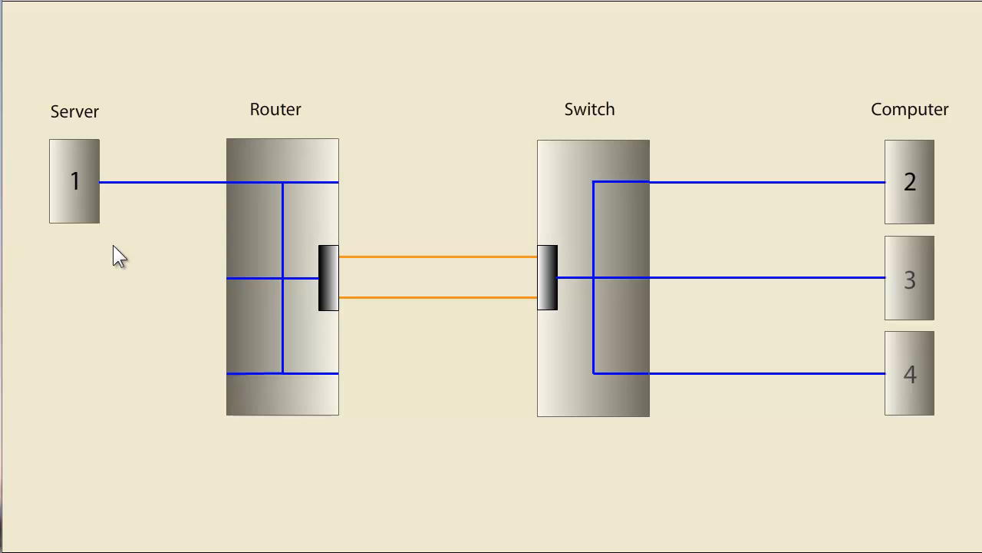
mouse_move(123, 264)
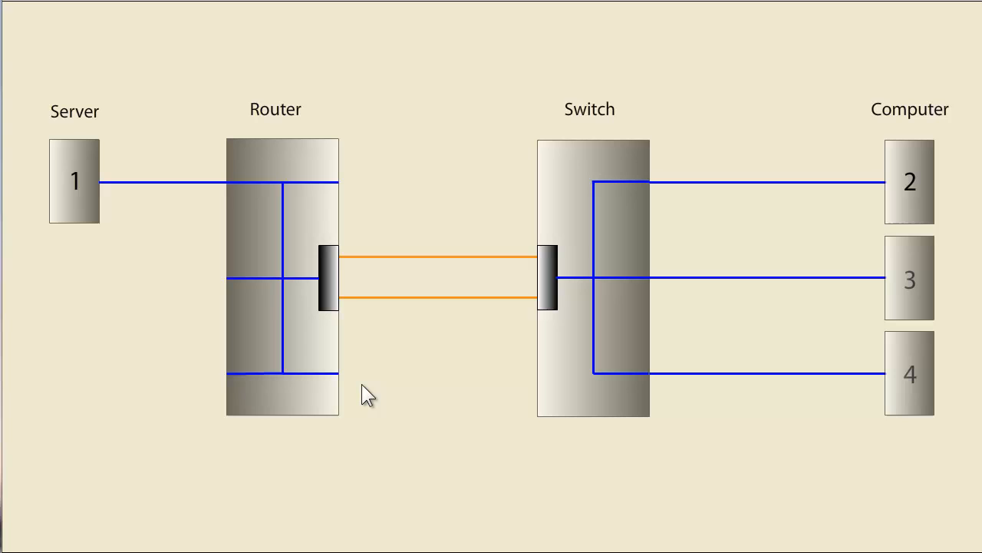
mouse_move(365, 321)
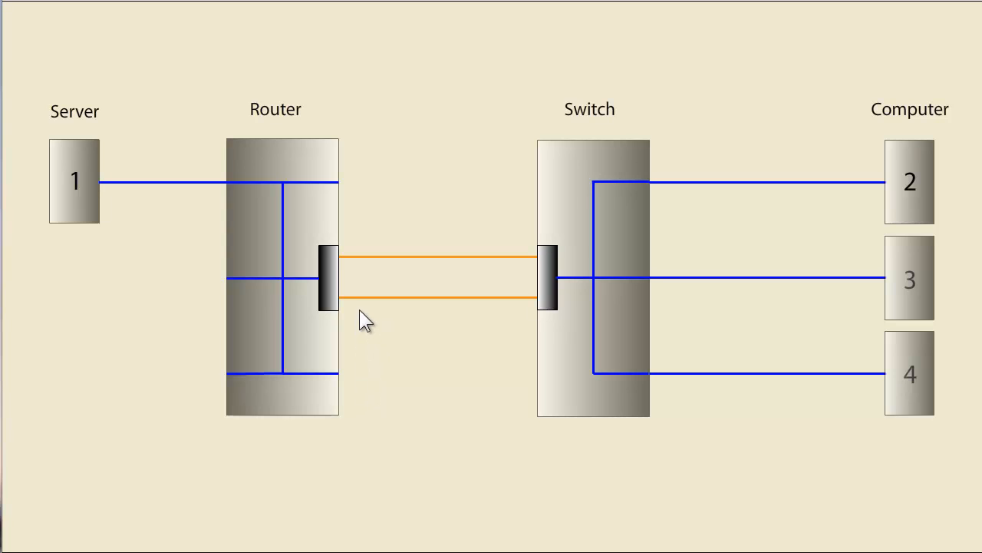
mouse_move(463, 322)
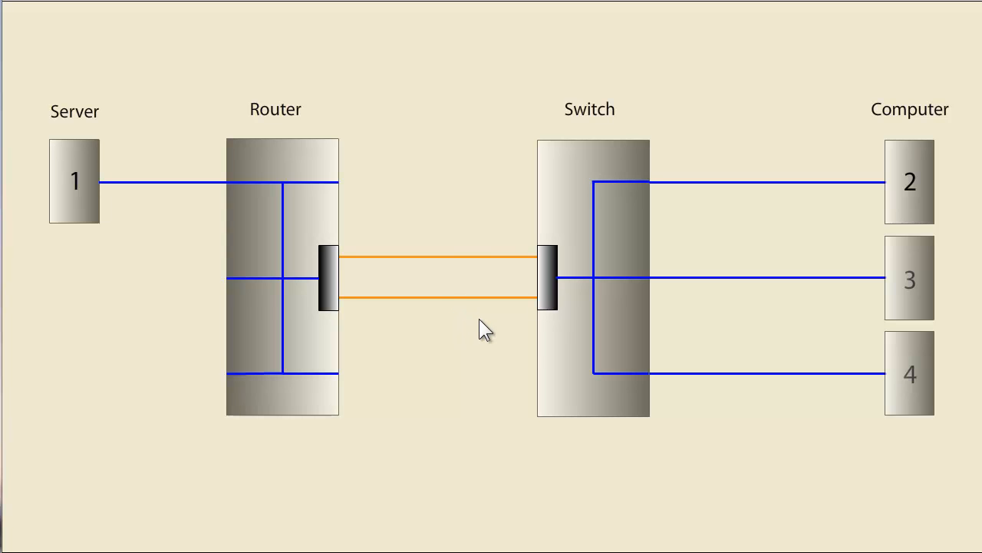
mouse_move(537, 345)
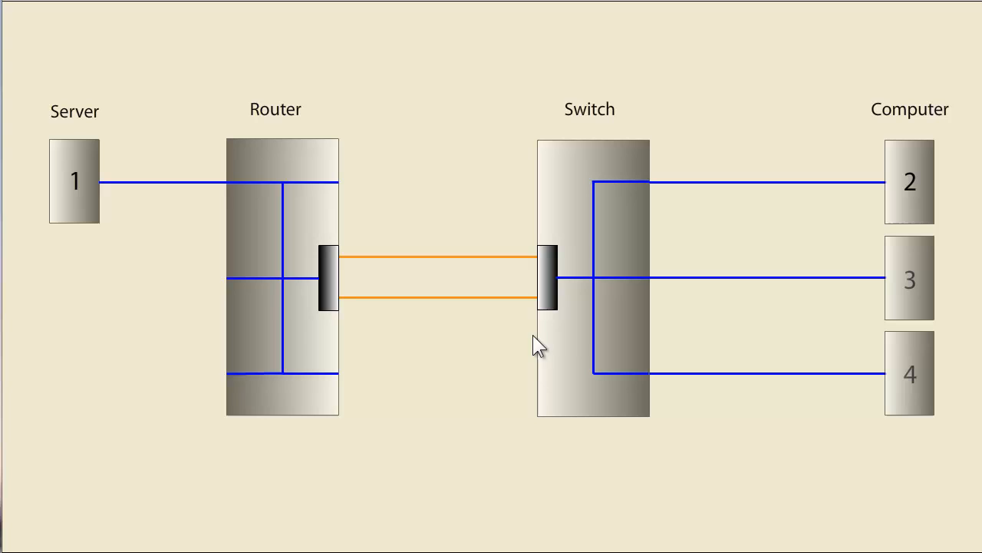
mouse_move(661, 300)
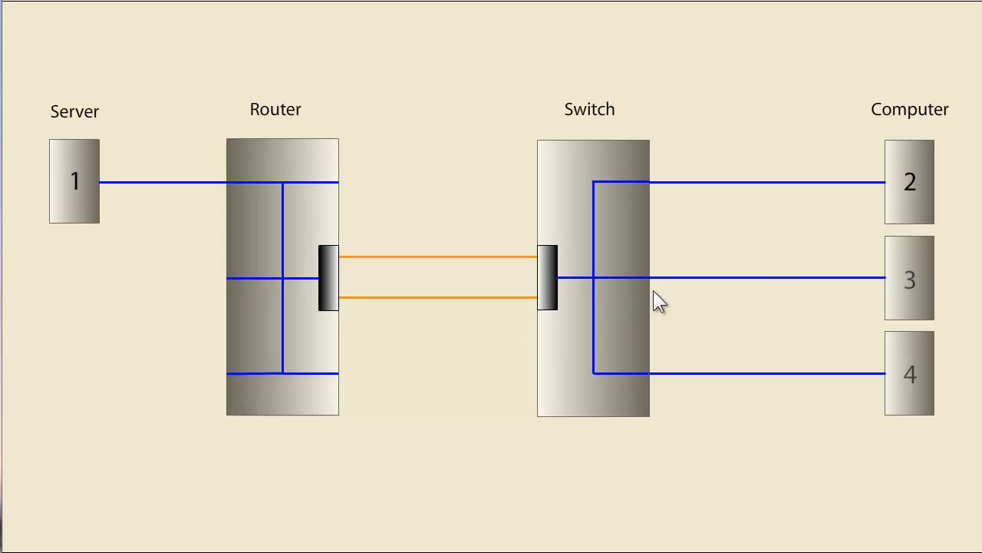
mouse_move(791, 315)
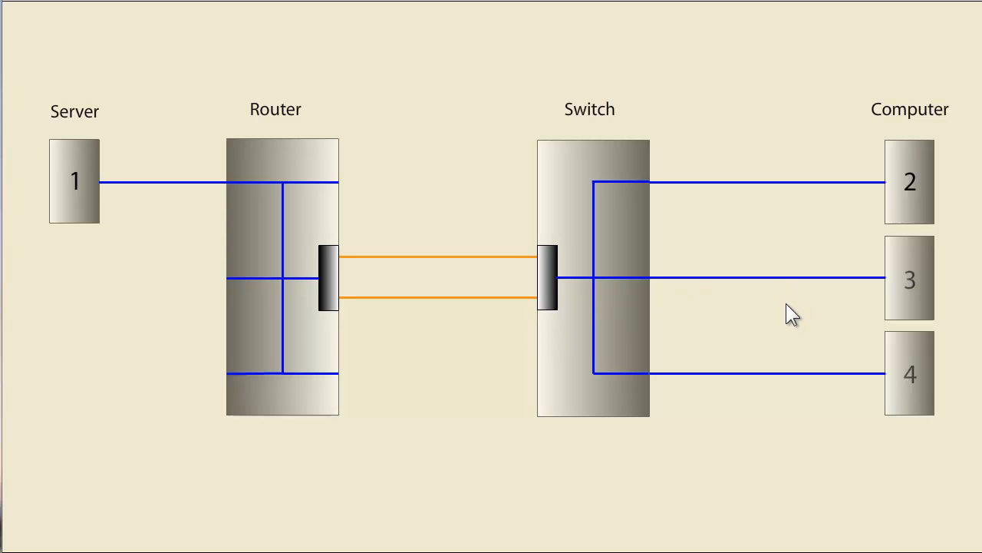
mouse_move(101, 313)
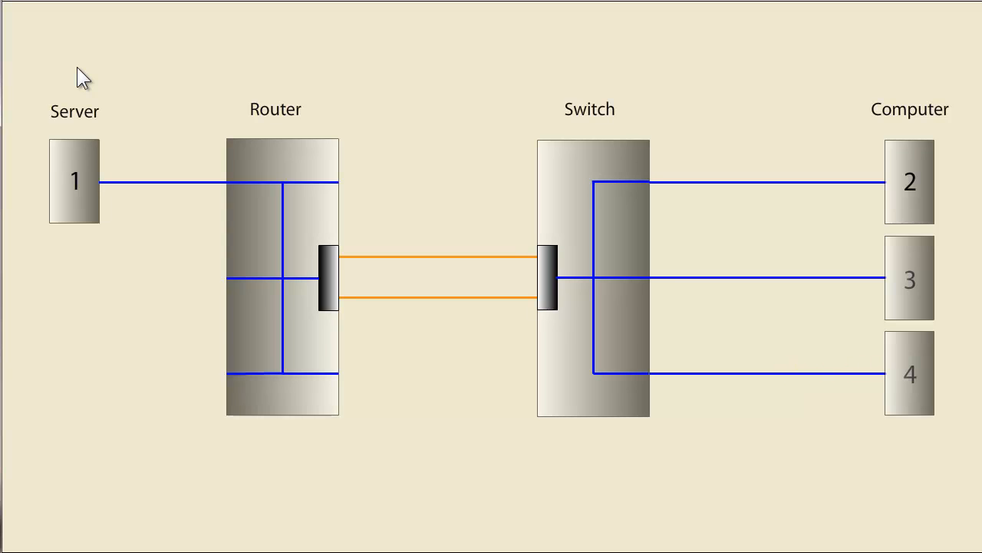
Advance the animation so packet markers labelled 1 move through the switch toward computers 2 and 4
left_click(592, 276)
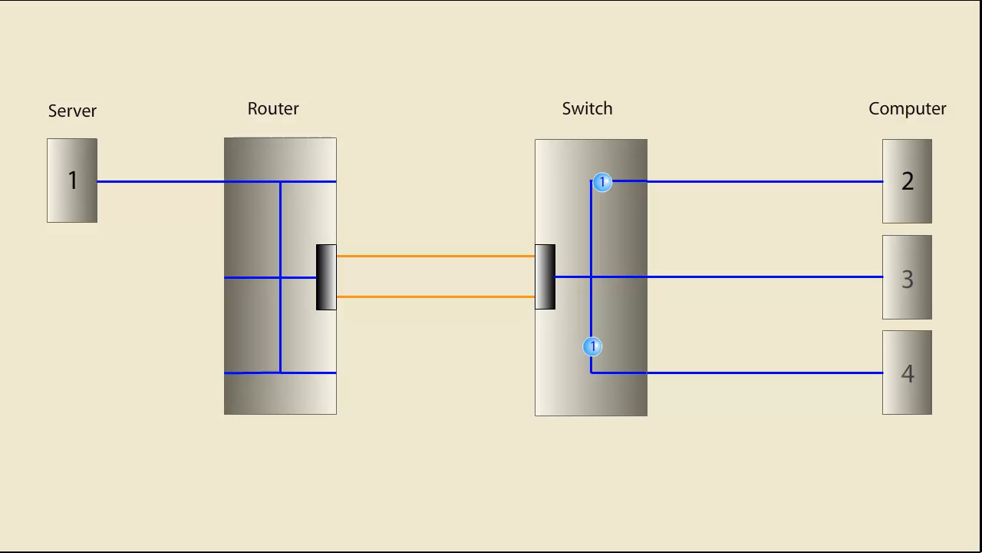
mouse_move(607, 191)
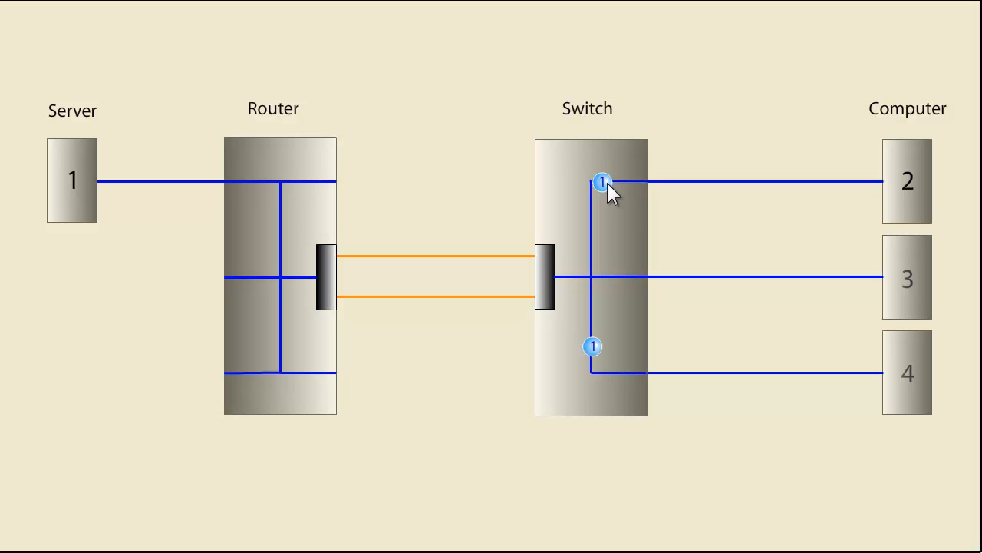
mouse_move(617, 203)
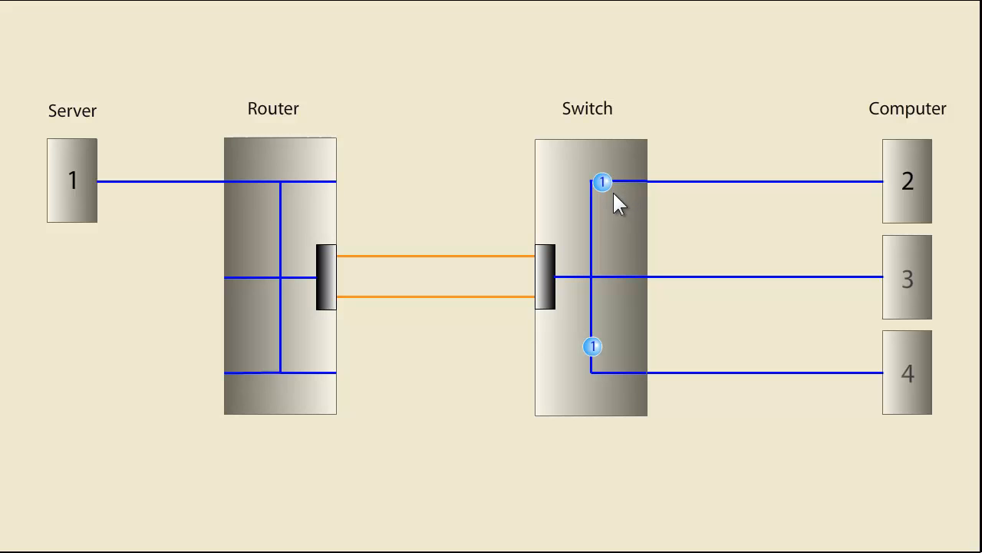
mouse_move(617, 198)
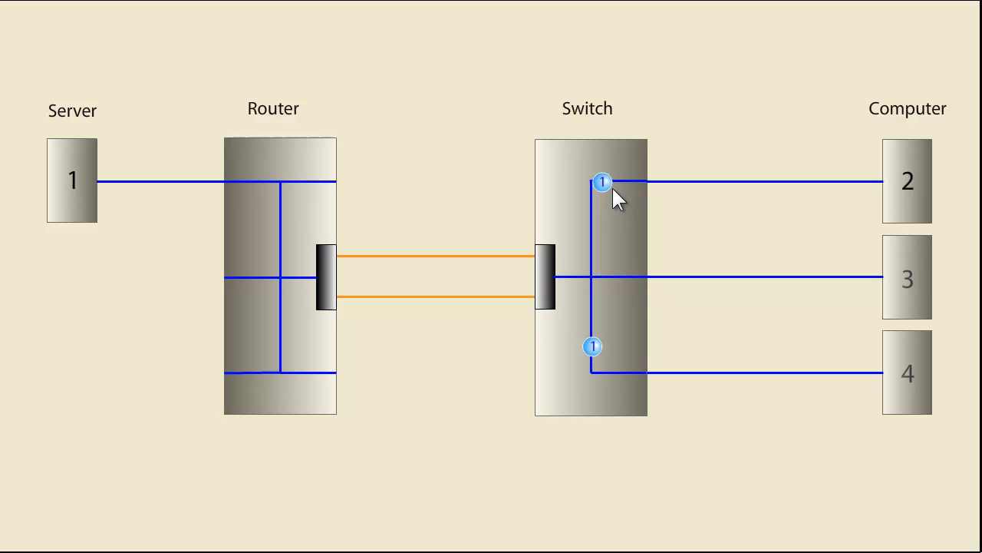
mouse_move(614, 361)
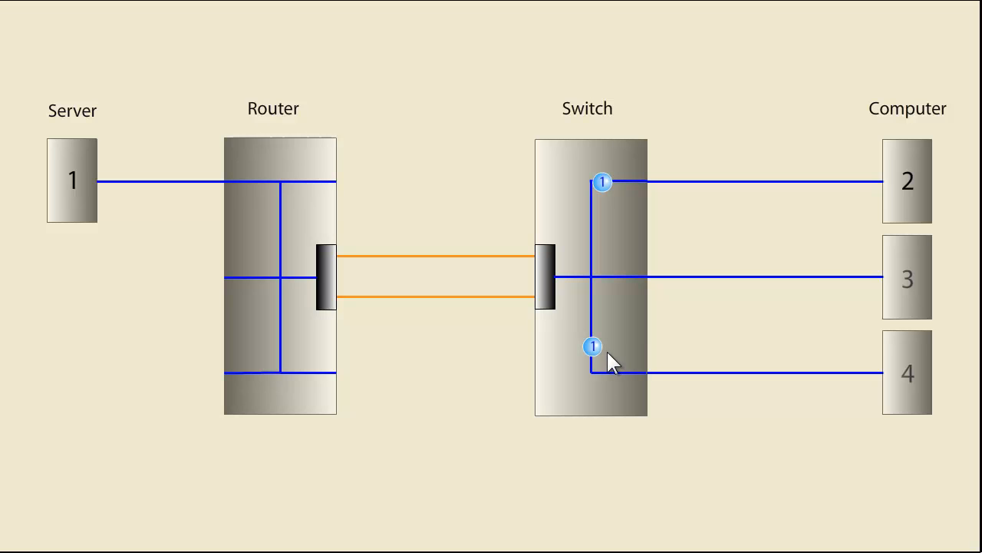
mouse_move(682, 329)
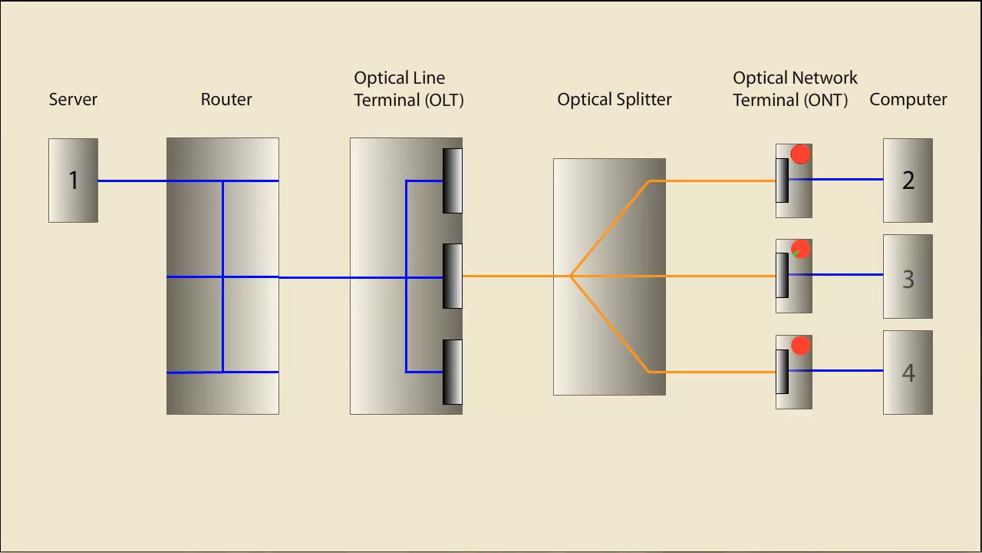
mouse_move(86, 251)
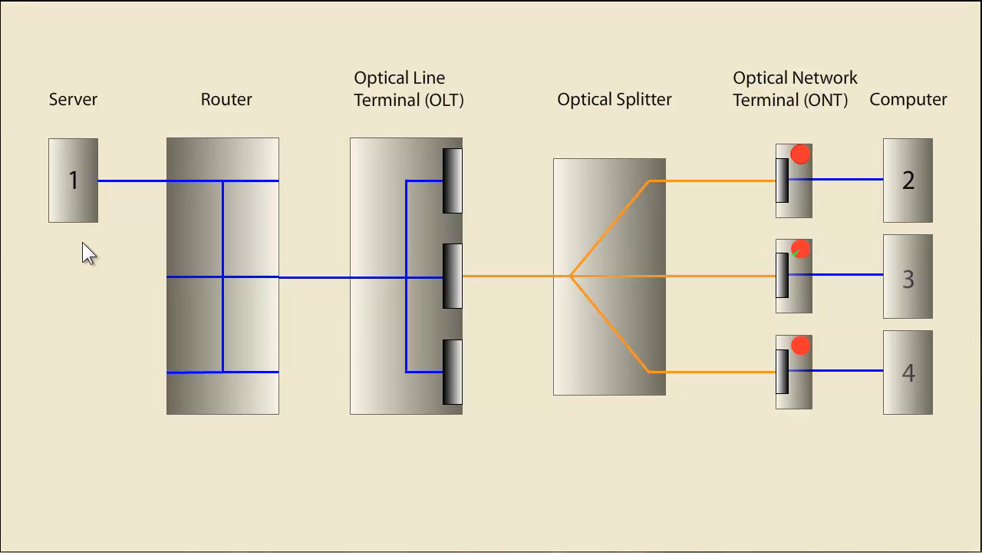
mouse_move(229, 447)
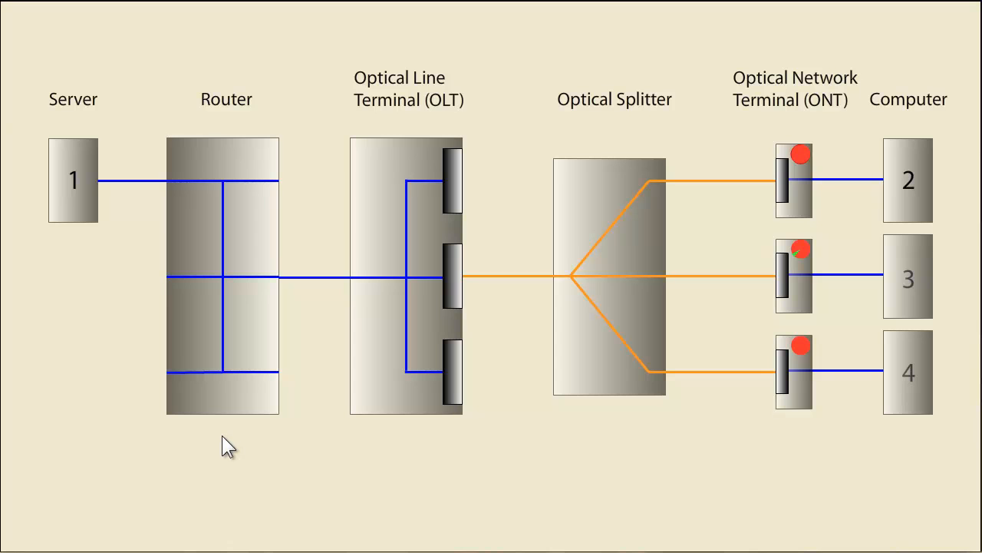
mouse_move(273, 437)
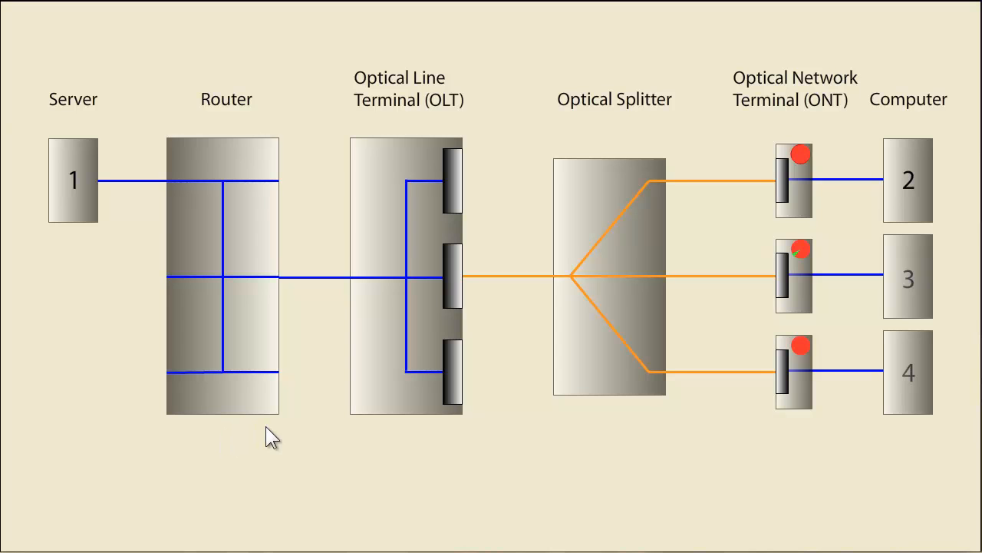
mouse_move(421, 442)
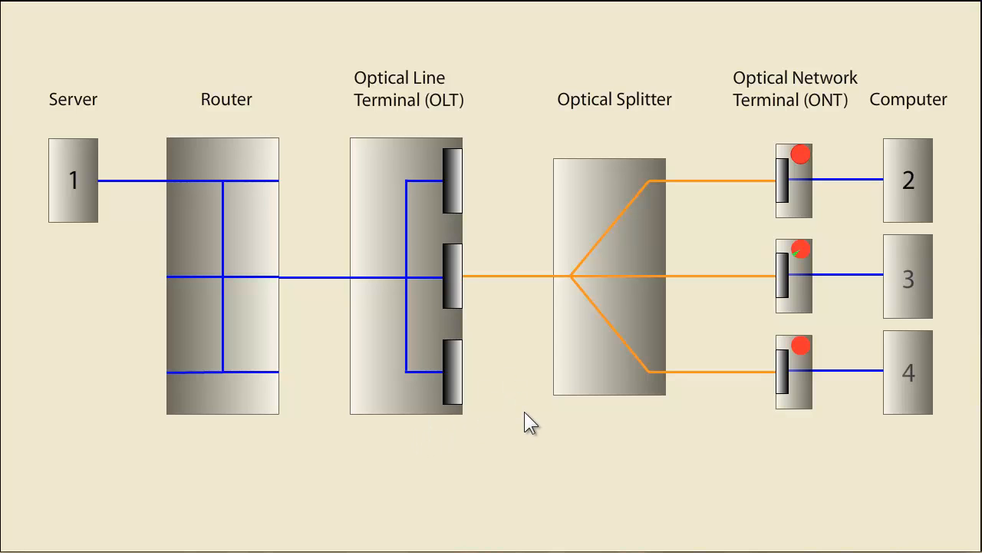
mouse_move(599, 422)
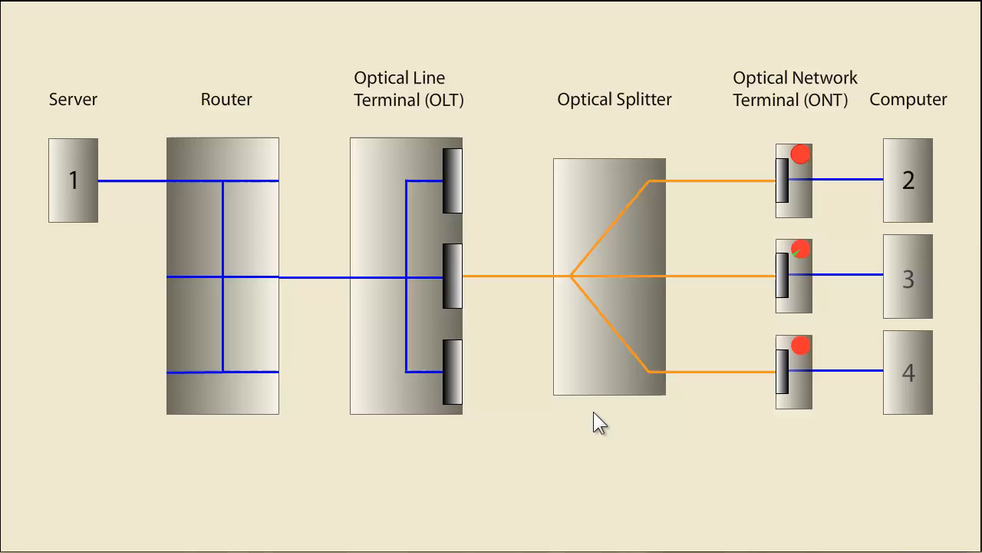
mouse_move(627, 422)
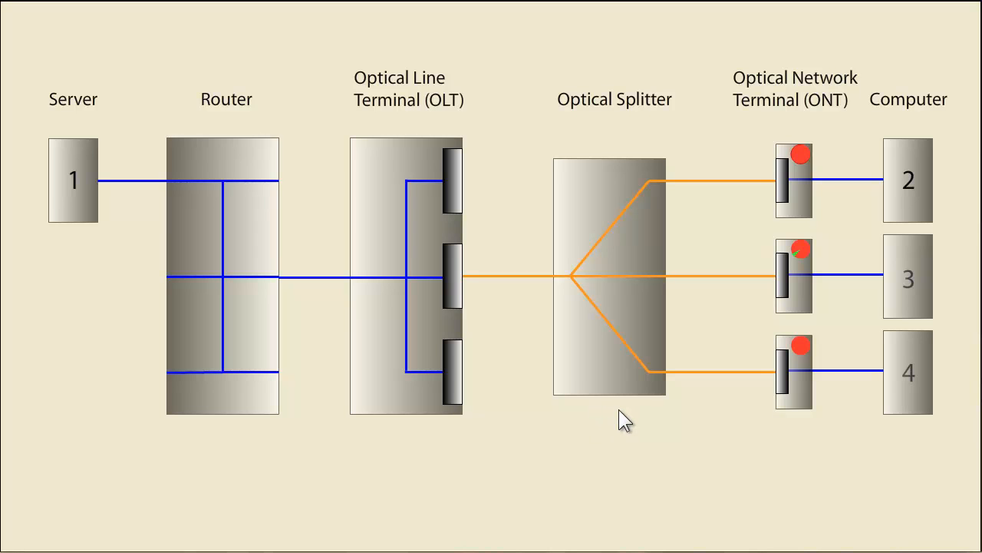
mouse_move(630, 421)
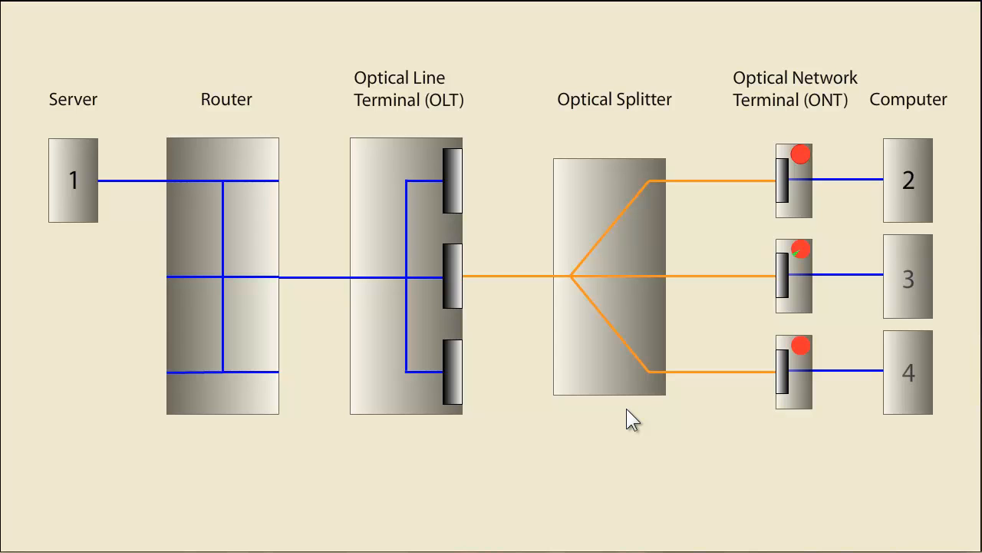
mouse_move(719, 417)
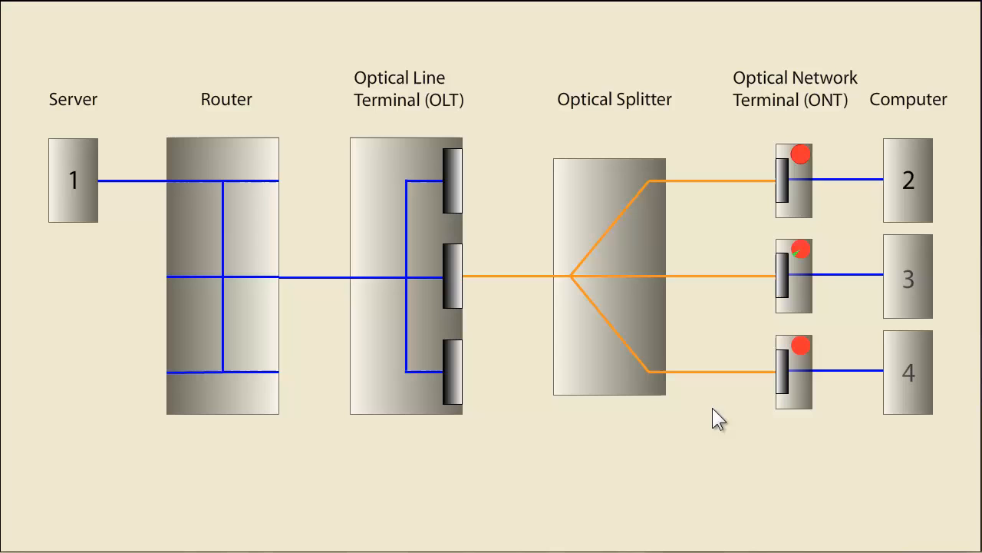
mouse_move(736, 429)
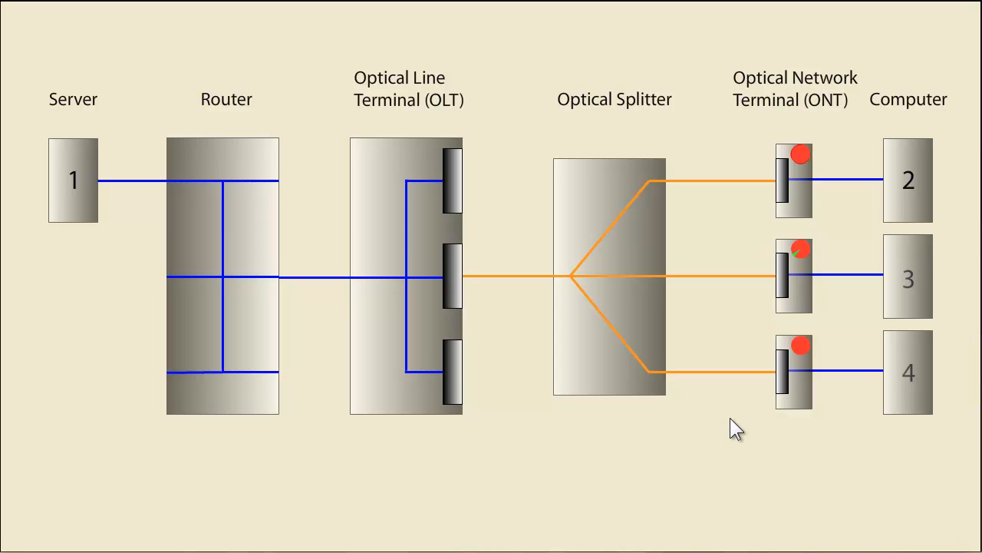
mouse_move(803, 436)
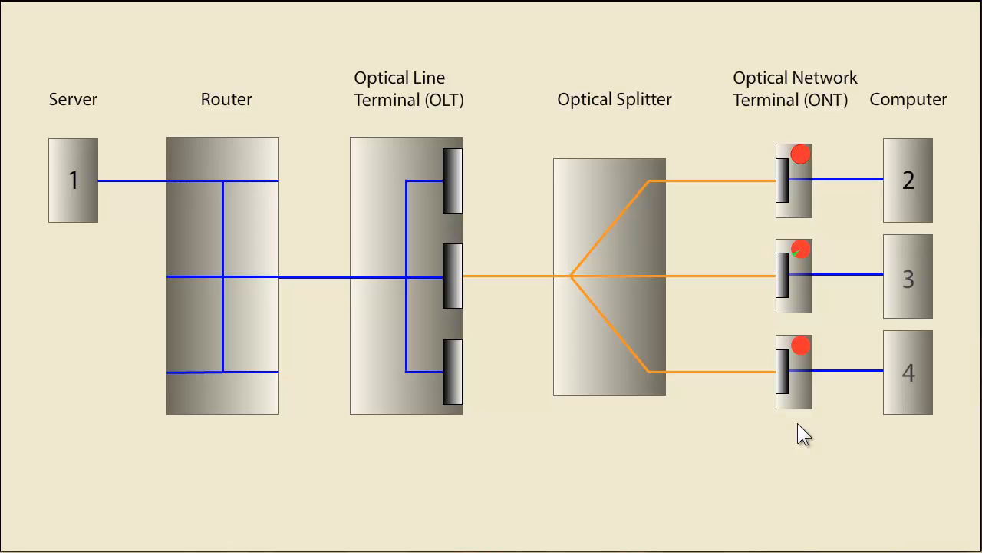
mouse_move(801, 428)
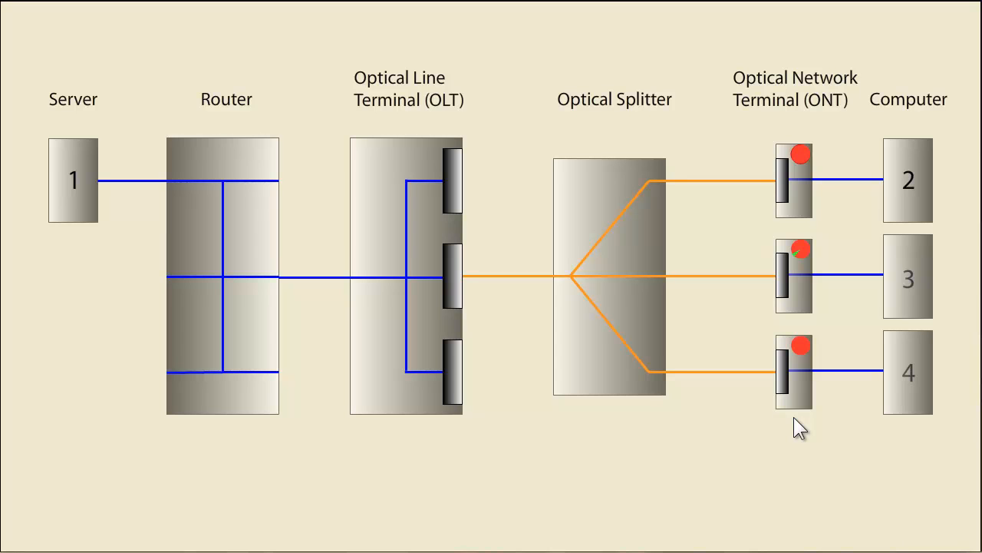
mouse_move(867, 445)
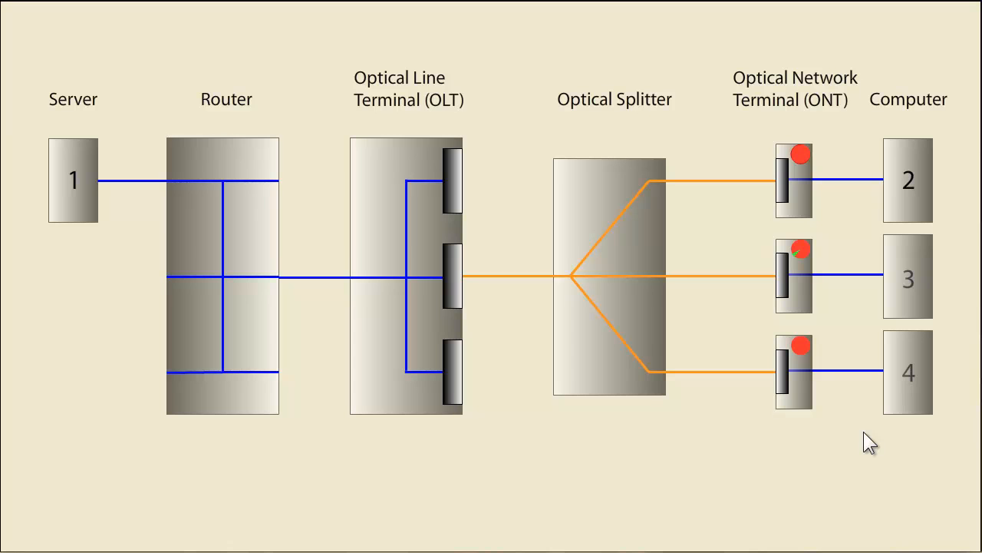
mouse_move(724, 418)
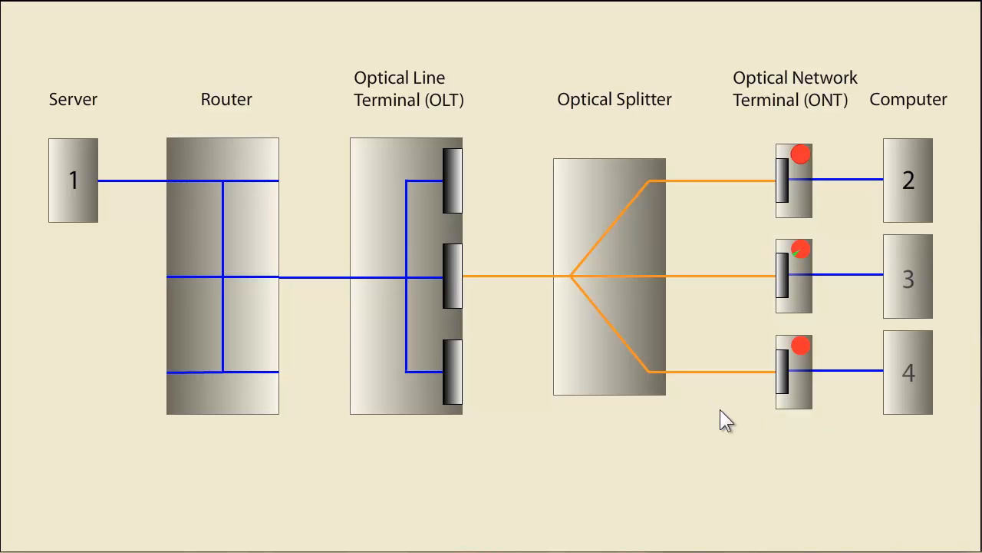
mouse_move(875, 415)
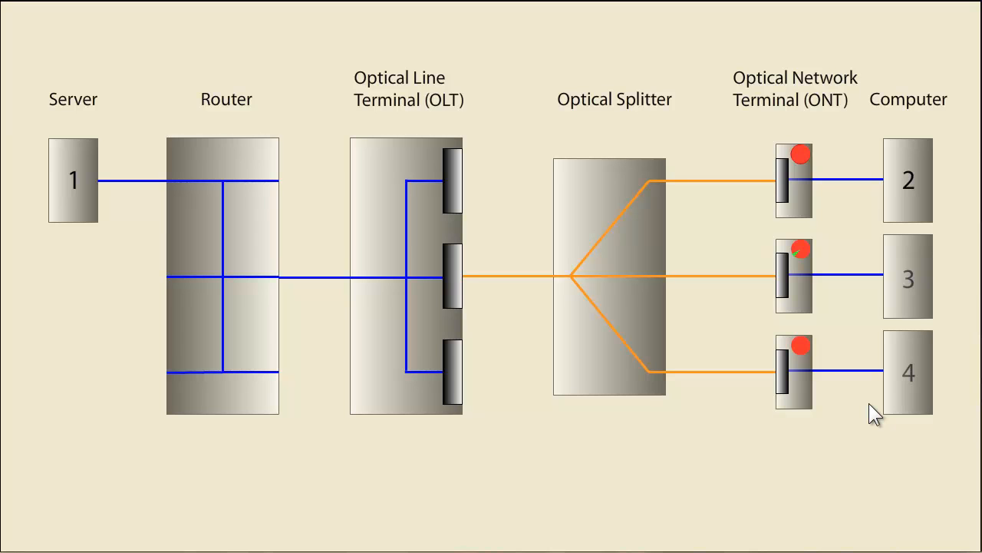
mouse_move(843, 393)
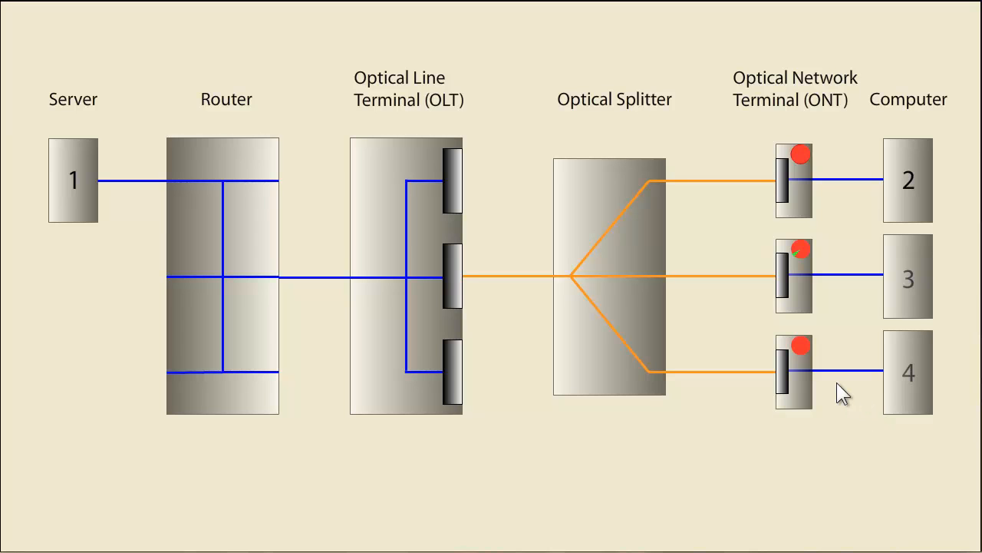
mouse_move(843, 338)
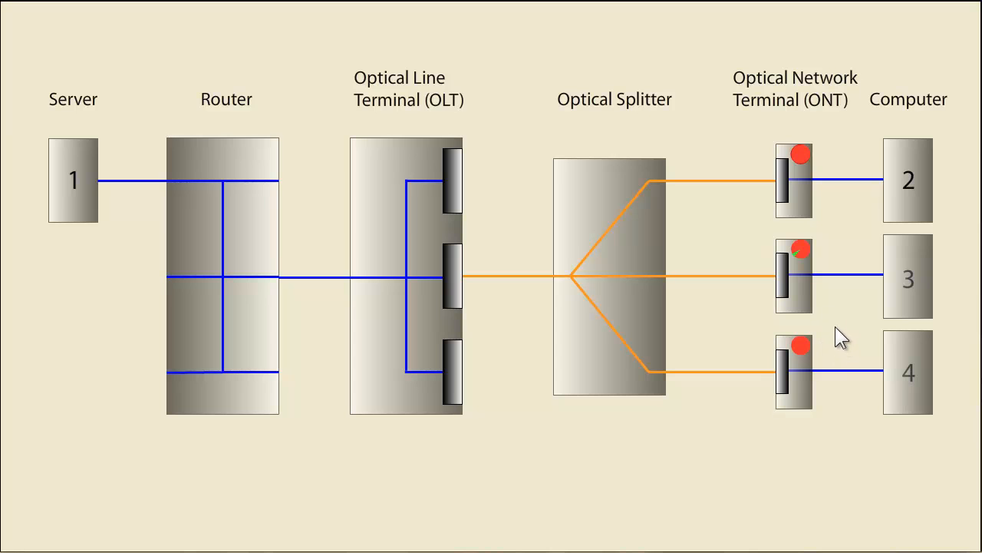
mouse_move(816, 264)
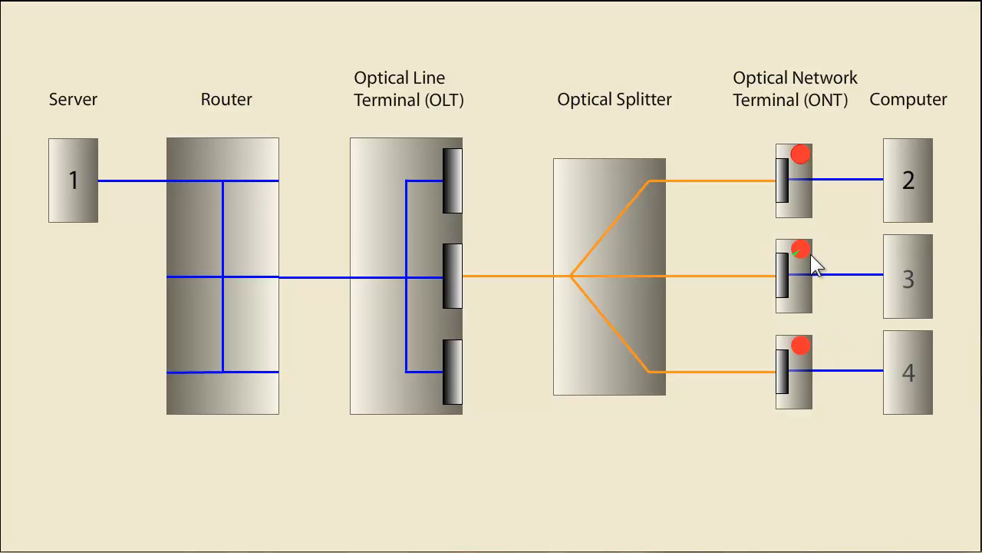
mouse_move(828, 261)
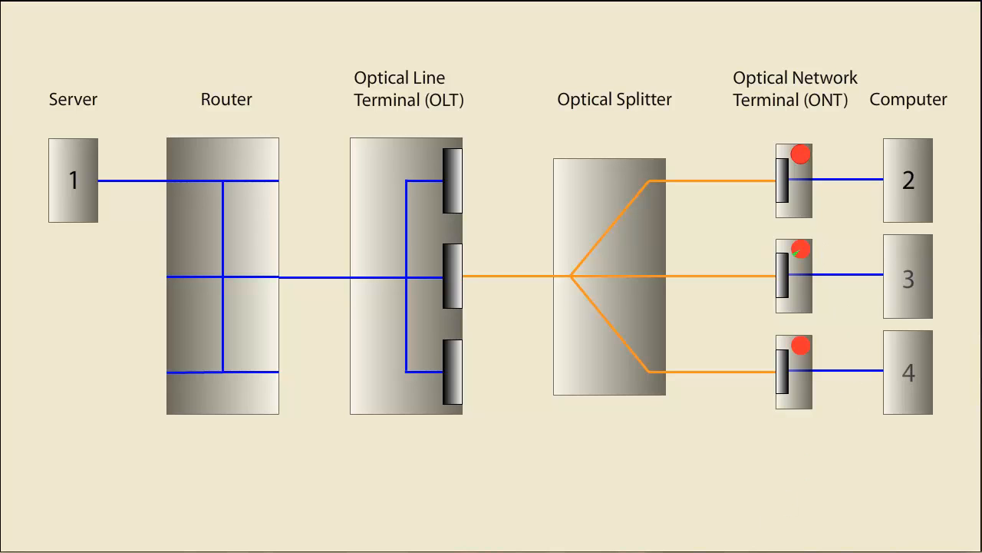
mouse_move(85, 277)
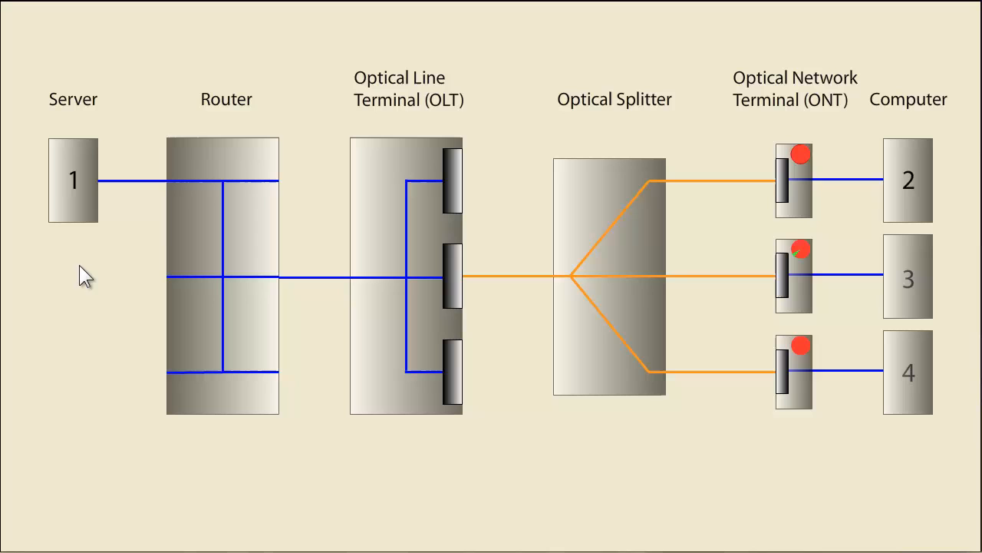
mouse_move(160, 247)
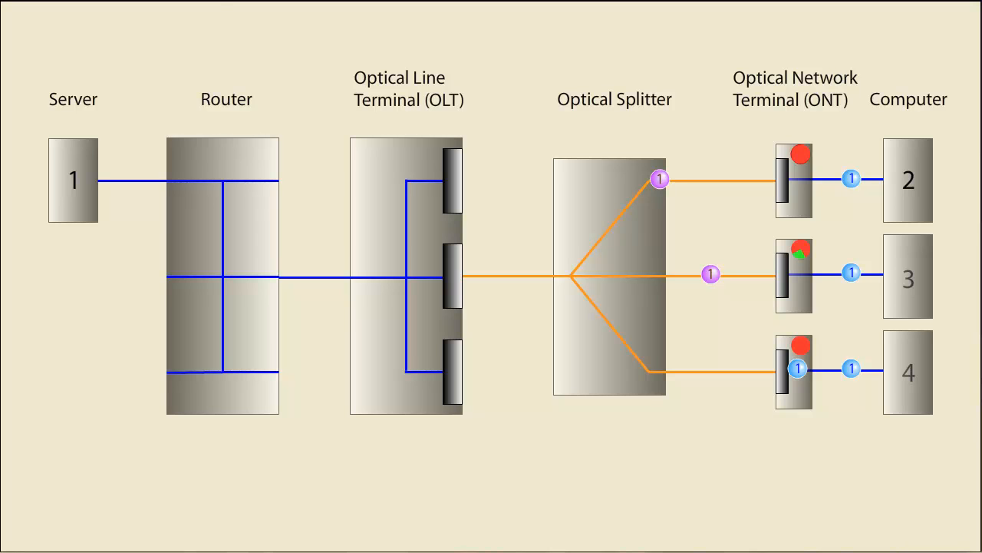
mouse_move(216, 9)
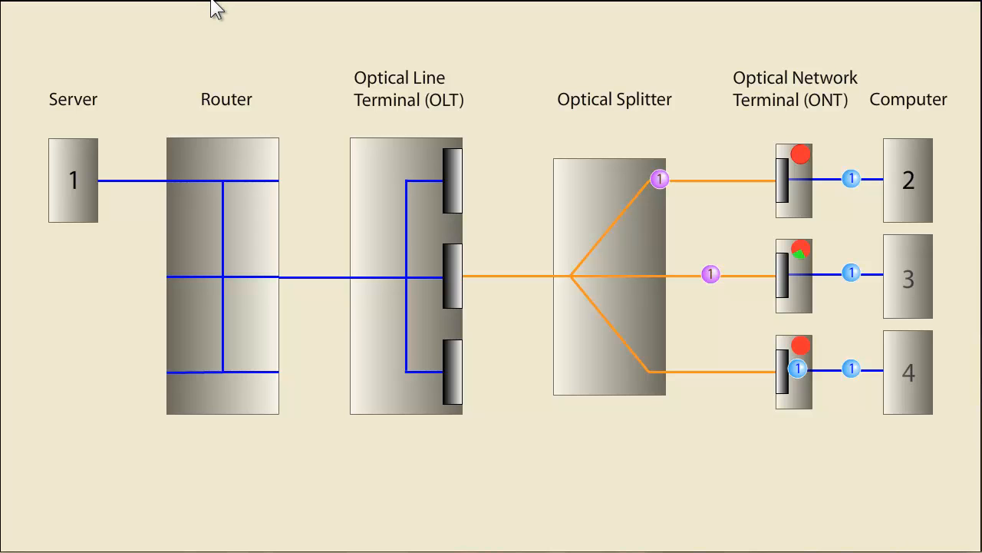
mouse_move(574, 64)
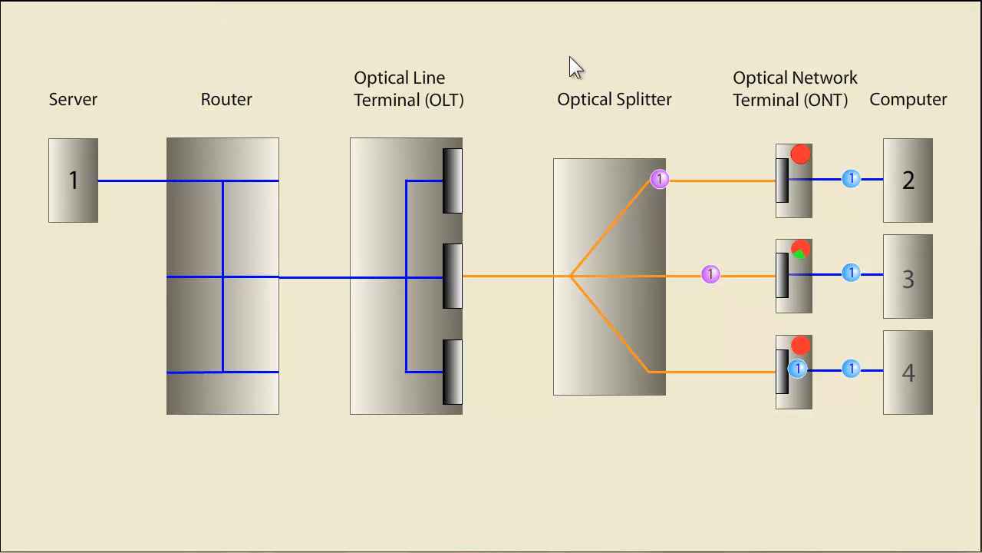
mouse_move(764, 160)
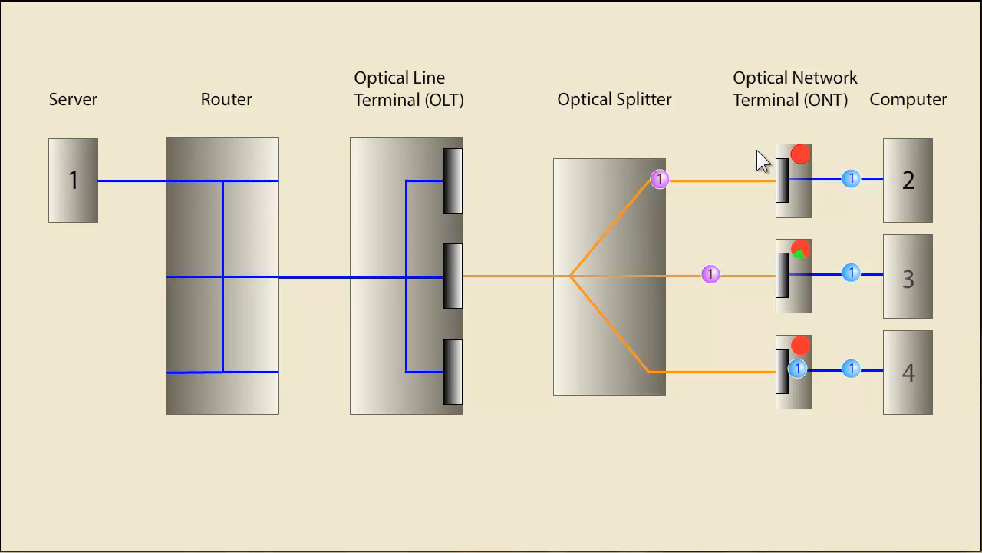
mouse_move(751, 247)
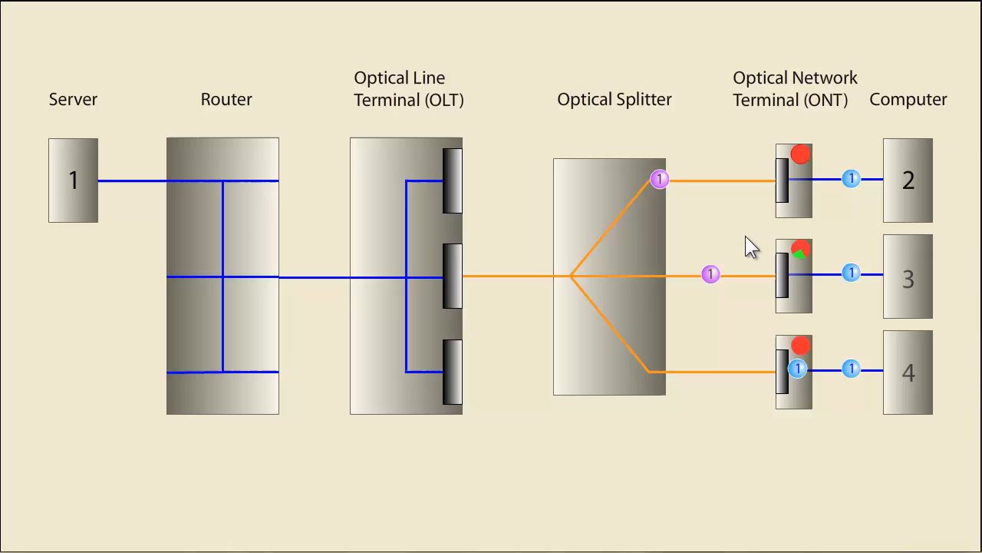
mouse_move(781, 431)
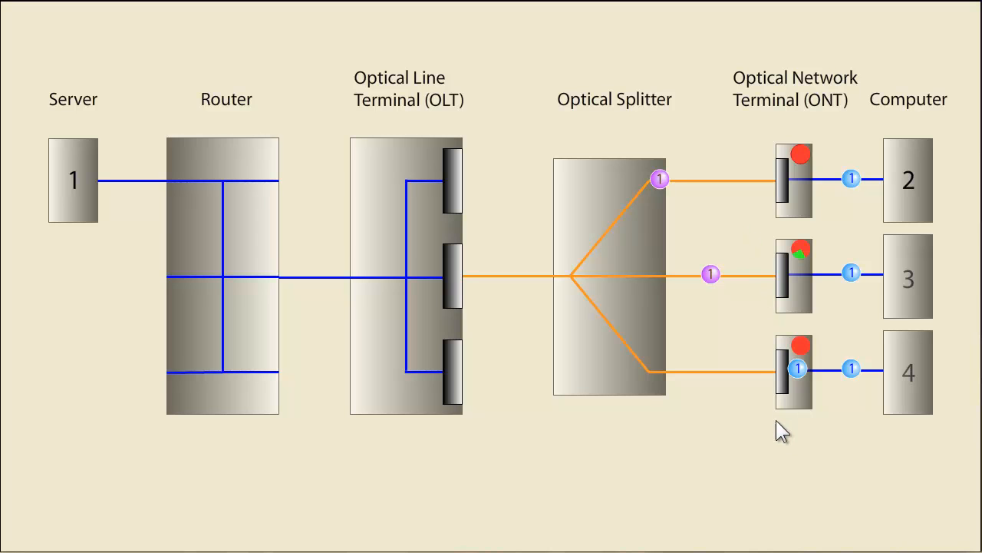
mouse_move(766, 408)
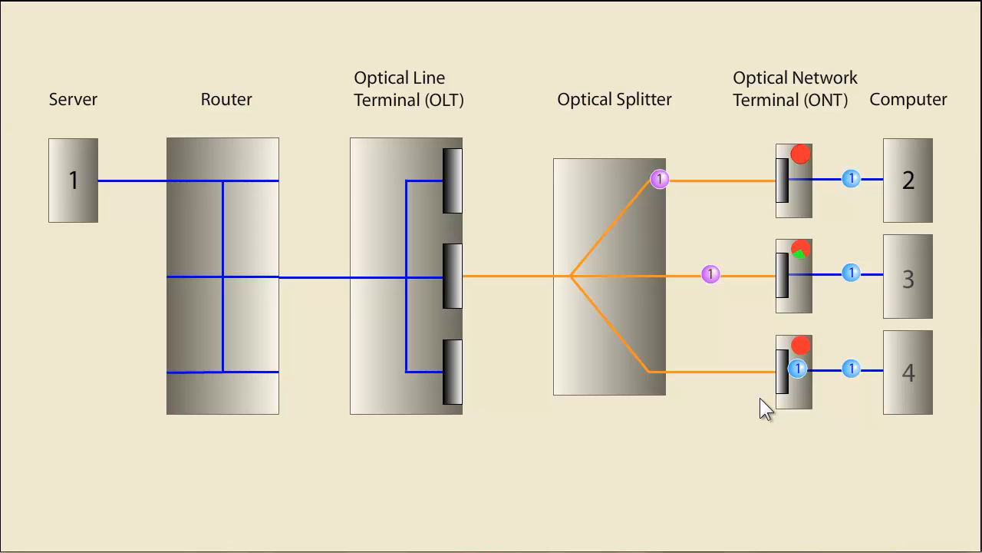
mouse_move(795, 267)
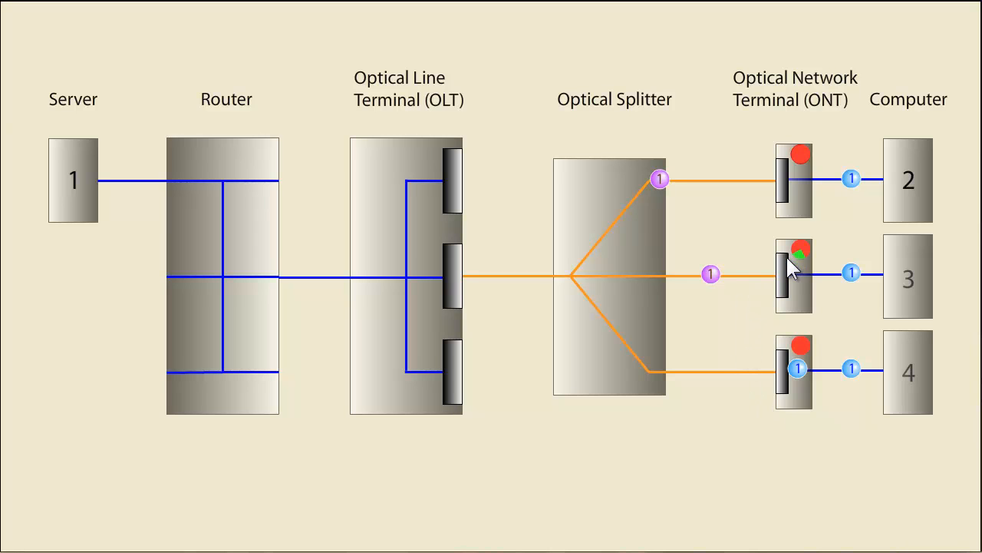
mouse_move(745, 429)
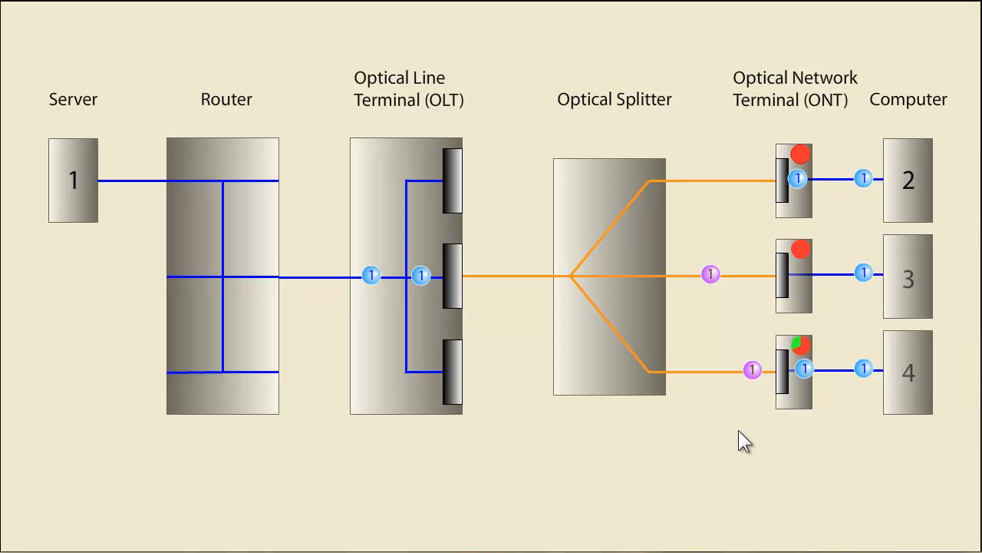
mouse_move(755, 417)
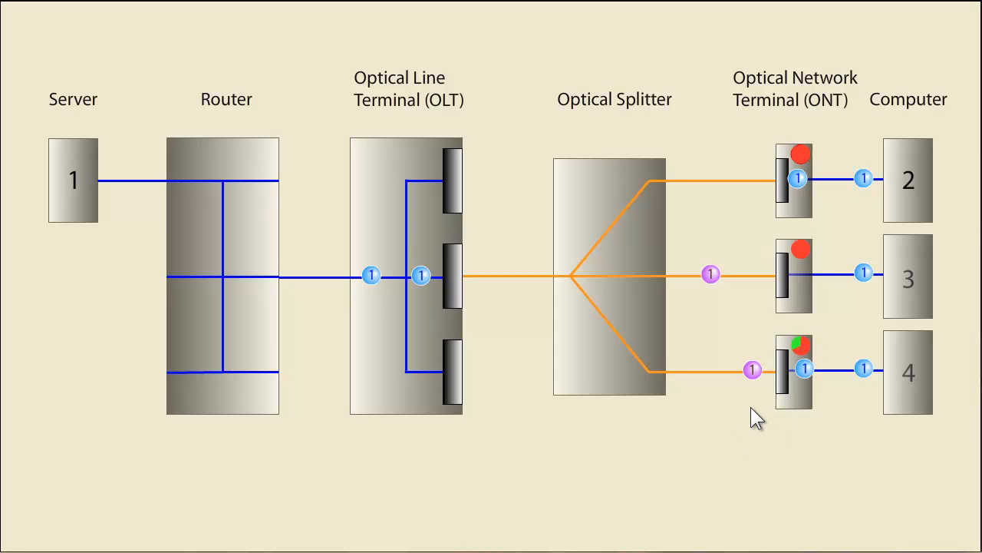
mouse_move(756, 411)
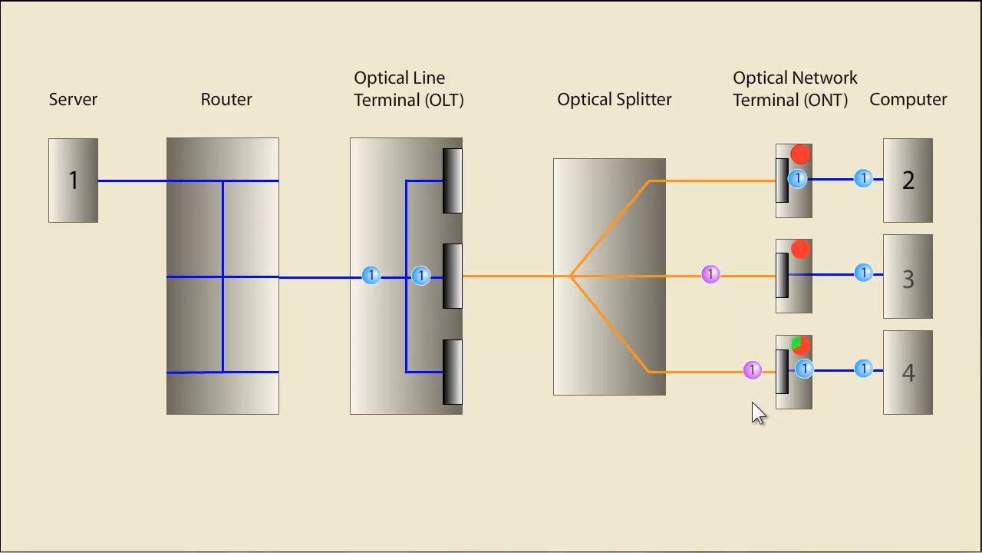
mouse_move(693, 298)
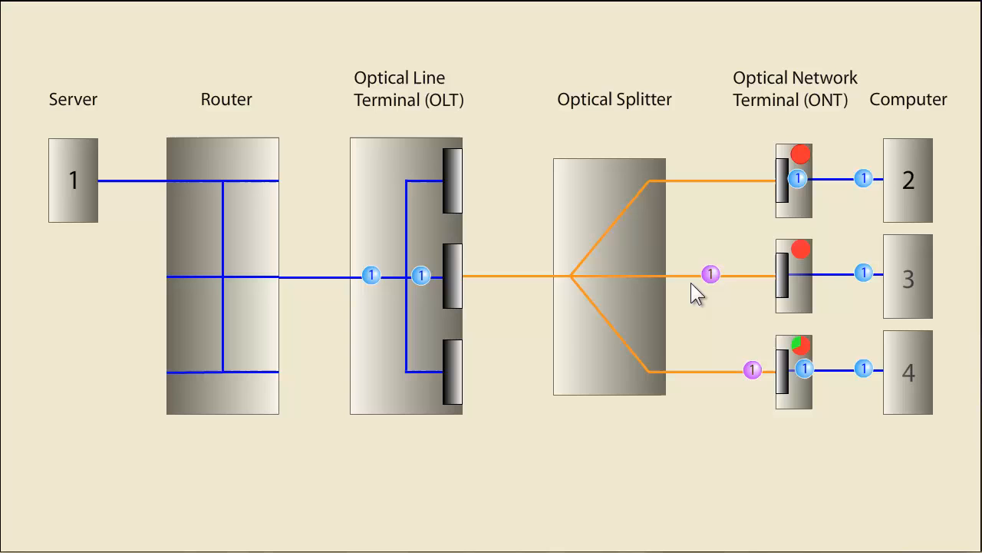
mouse_move(771, 304)
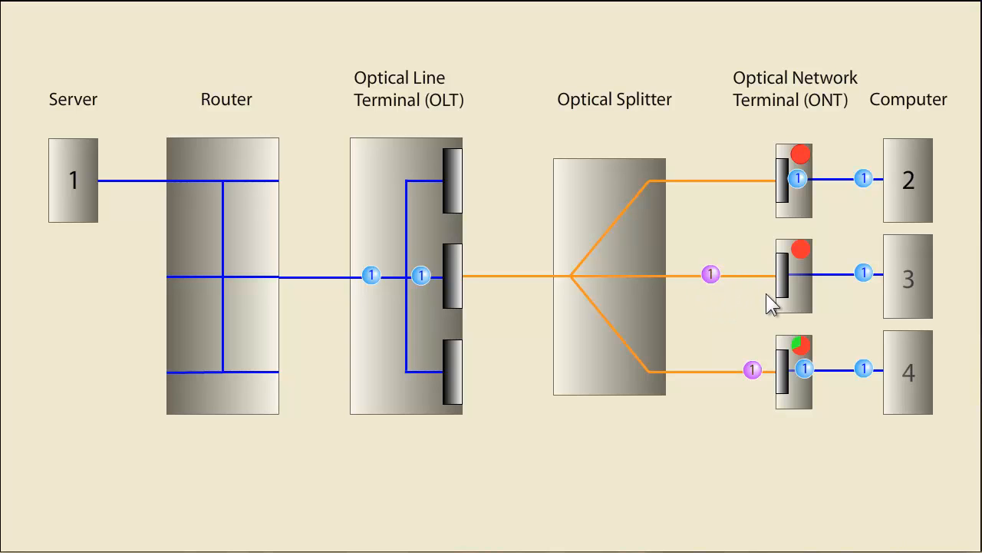
mouse_move(854, 295)
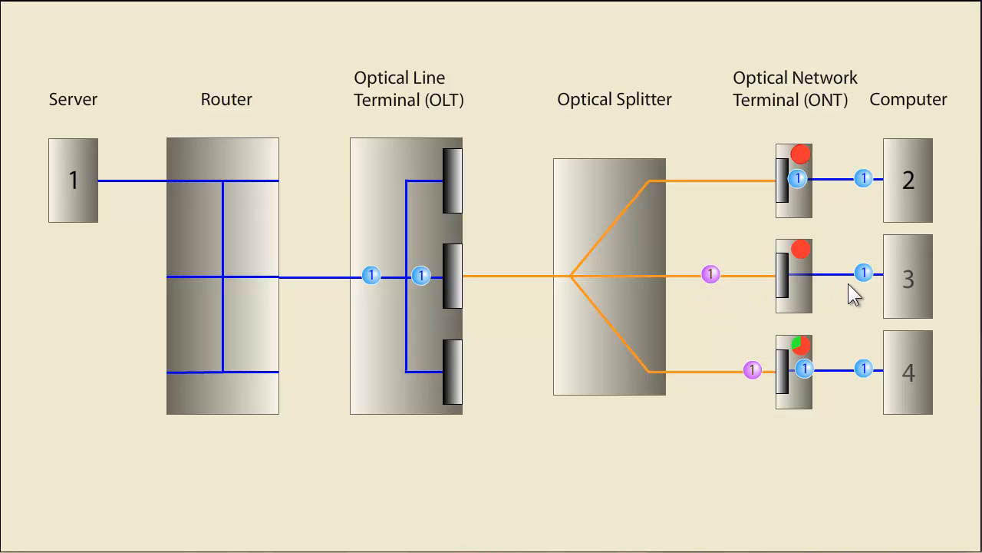
mouse_move(847, 321)
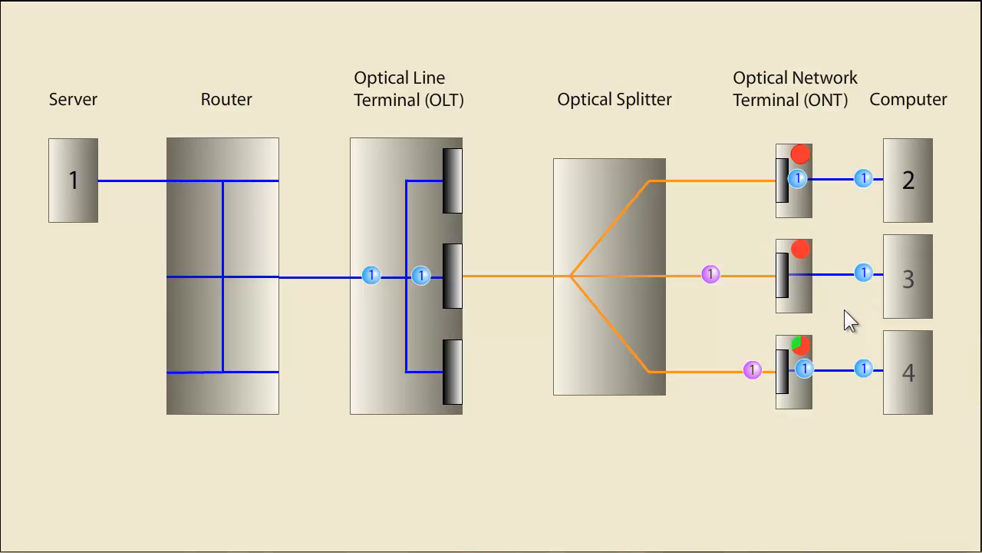
mouse_move(720, 298)
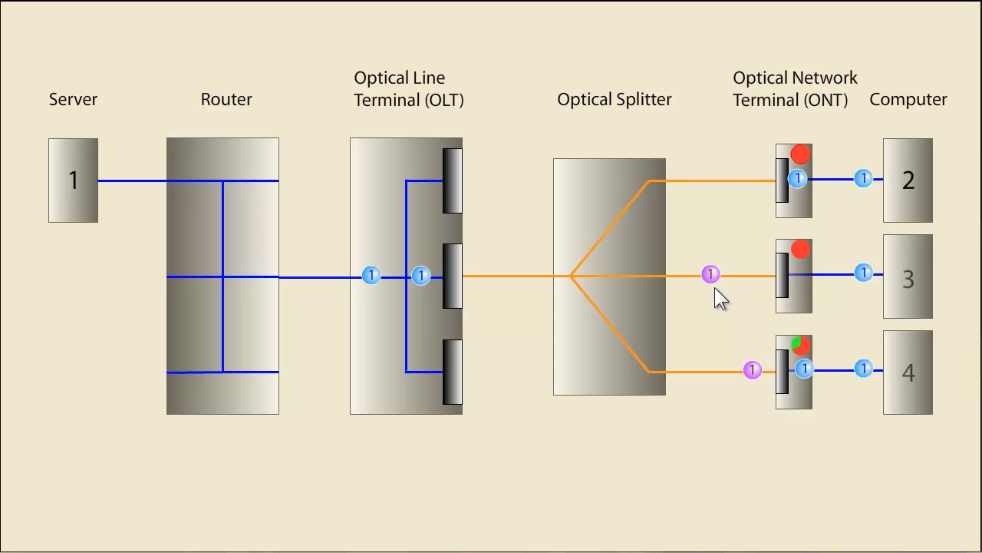
mouse_move(460, 299)
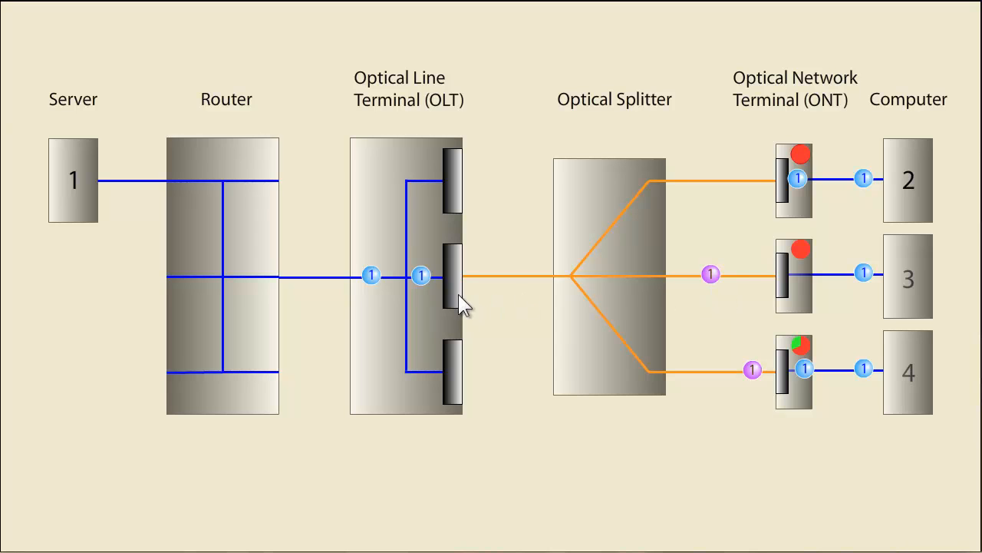
mouse_move(578, 334)
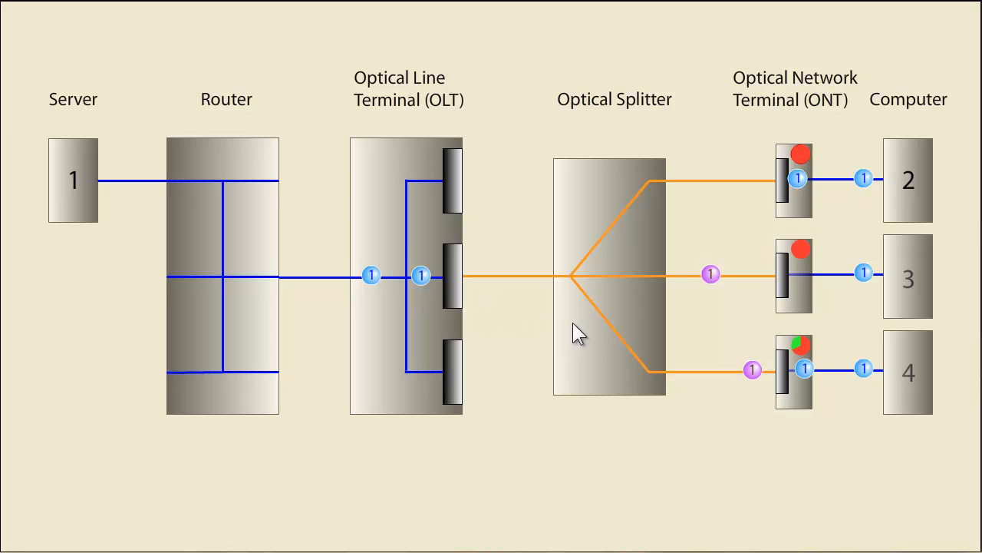
mouse_move(749, 202)
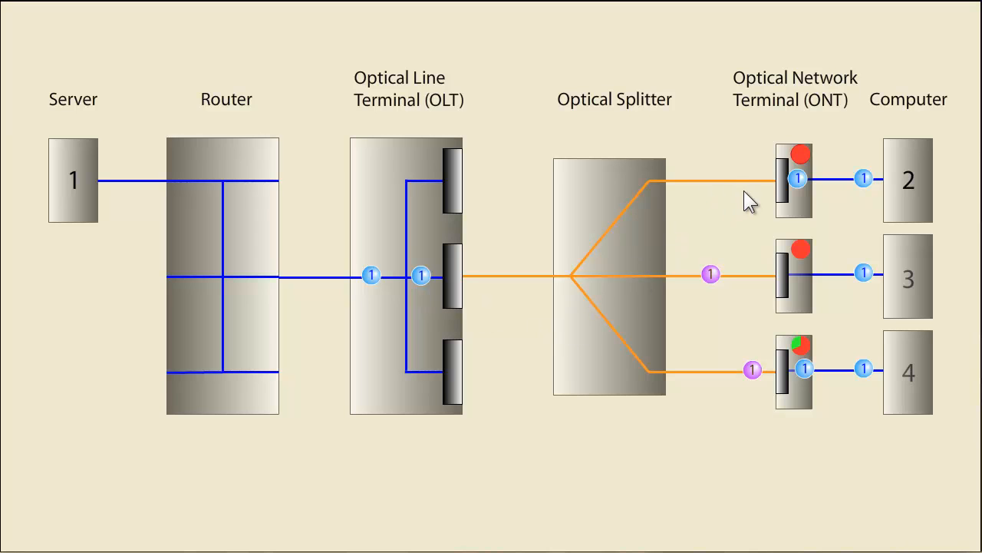
mouse_move(422, 289)
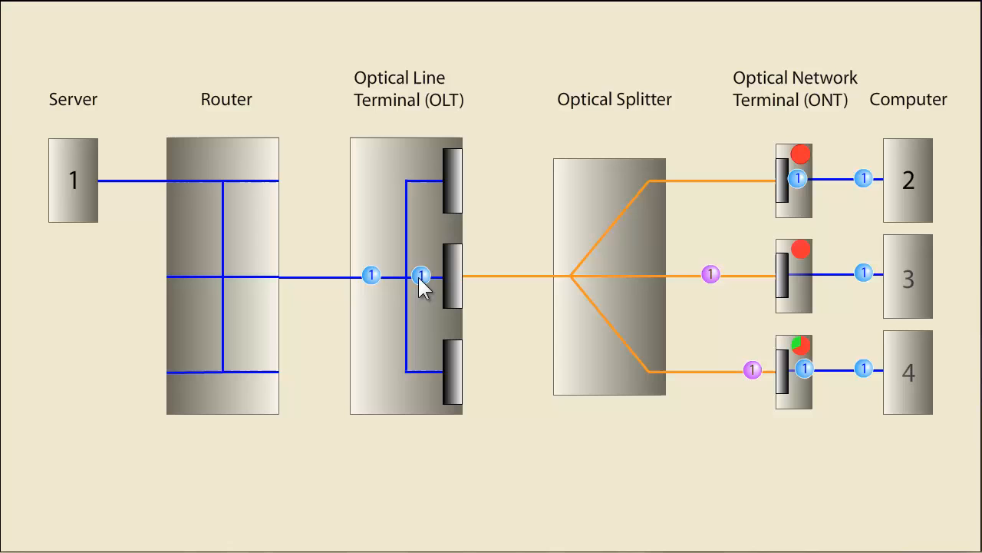
mouse_move(313, 297)
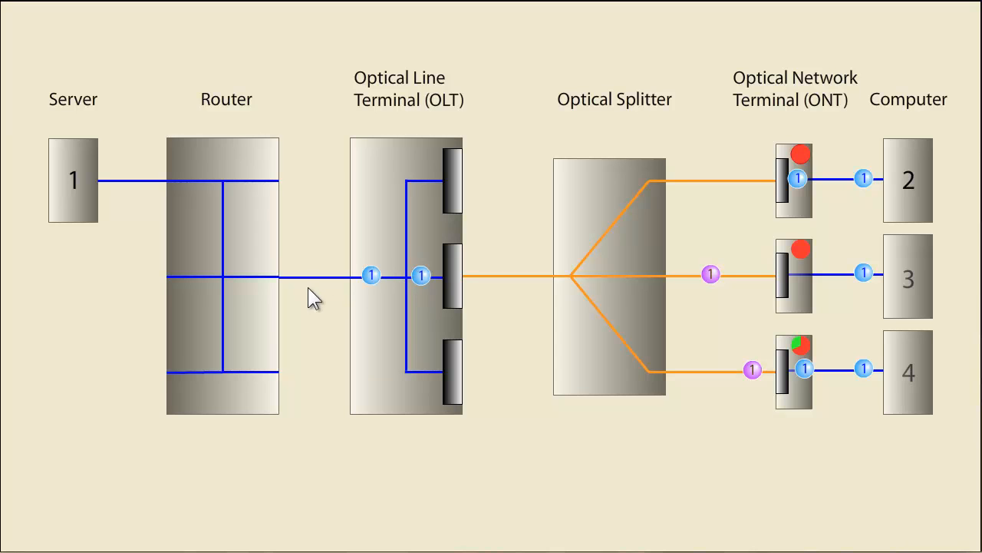
mouse_move(315, 279)
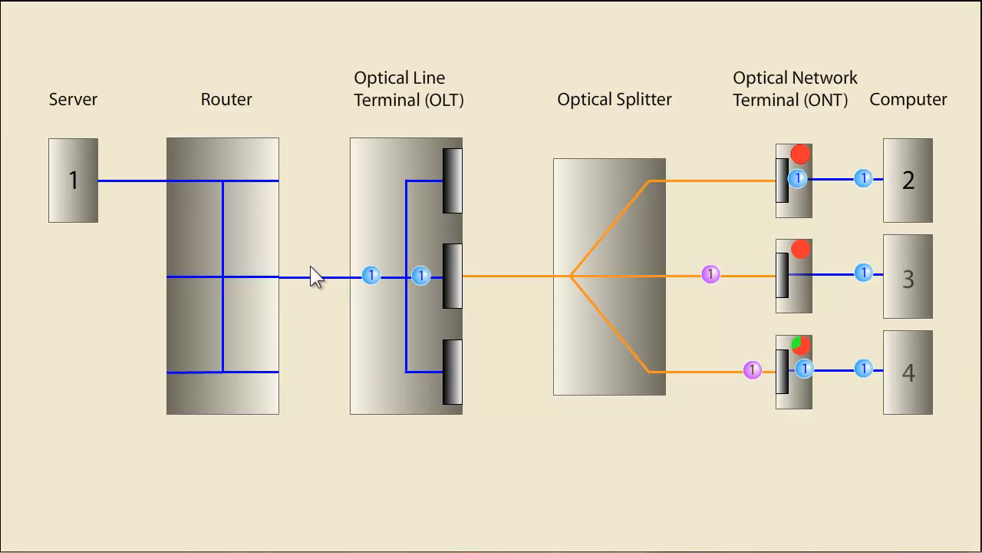
mouse_move(365, 335)
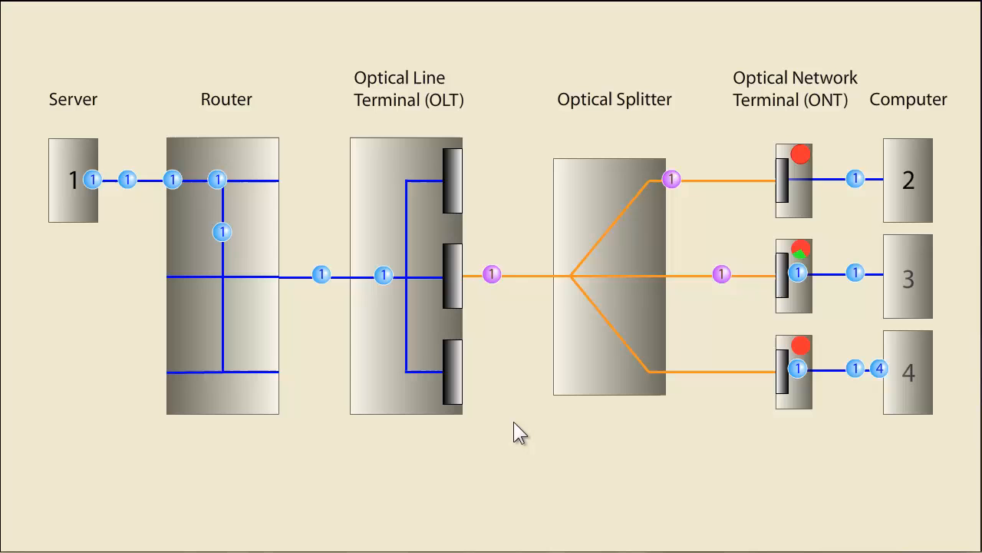
mouse_move(540, 392)
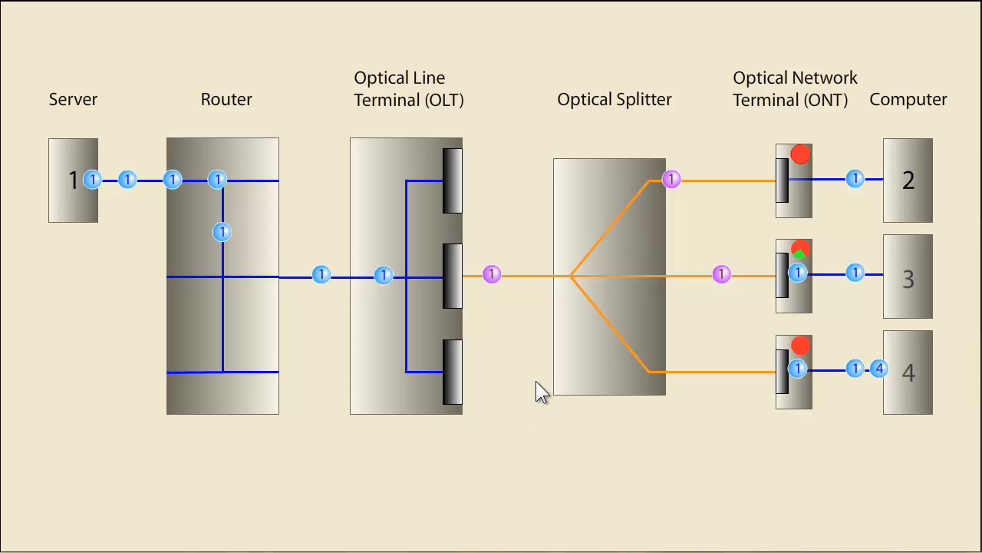
mouse_move(387, 295)
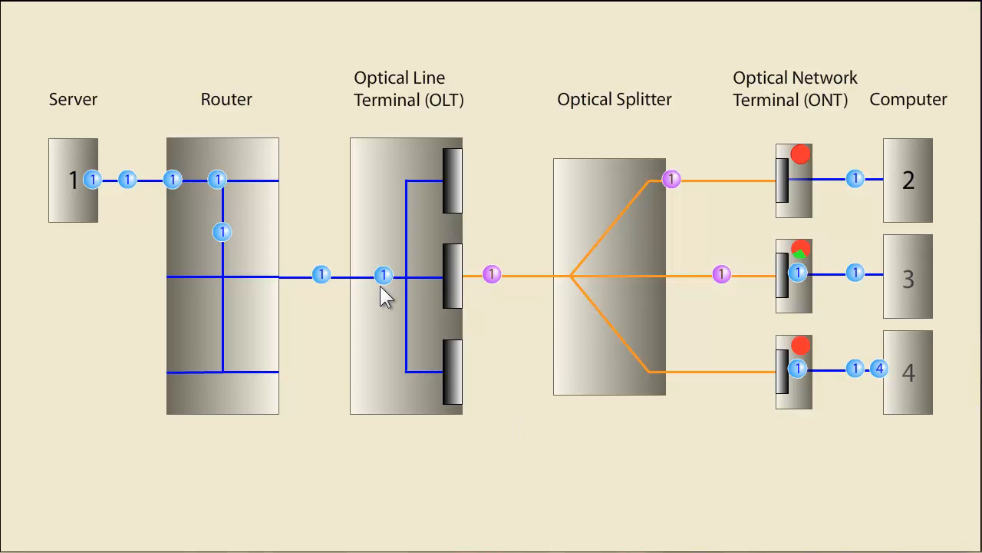
mouse_move(129, 182)
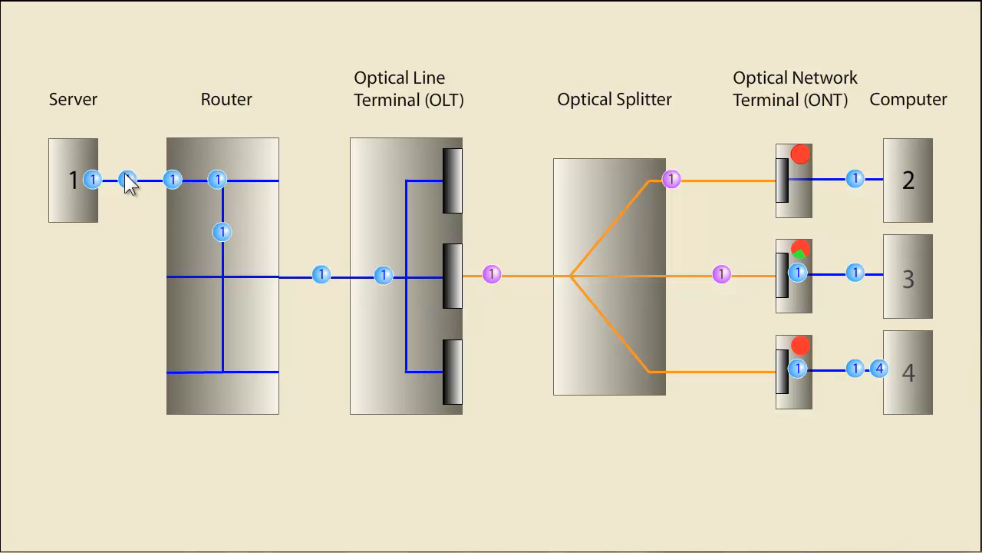
mouse_move(258, 288)
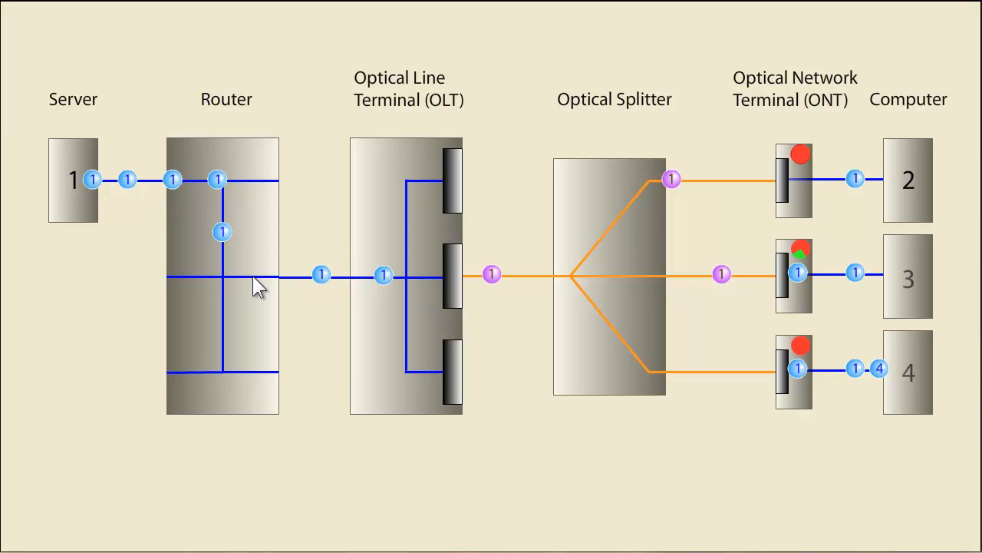
mouse_move(569, 459)
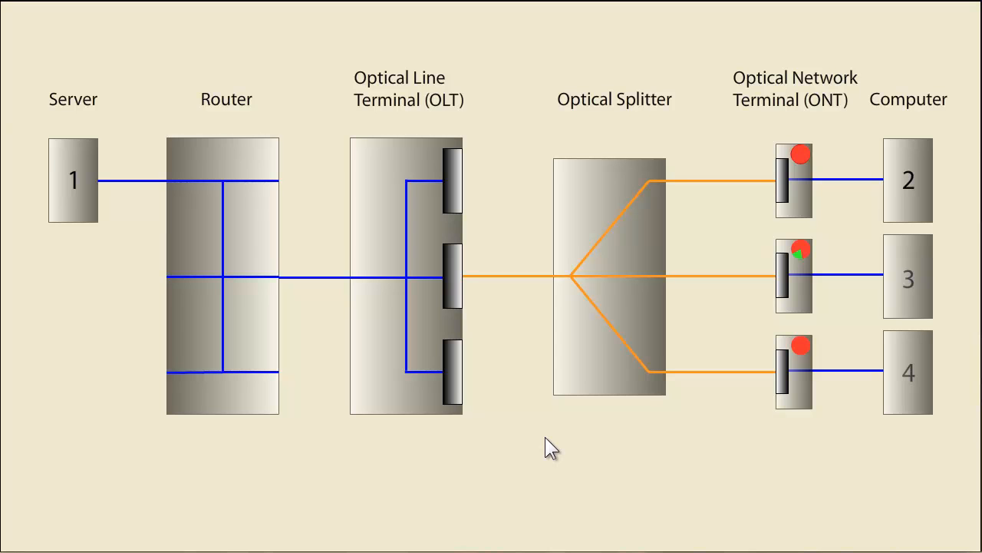
mouse_move(556, 449)
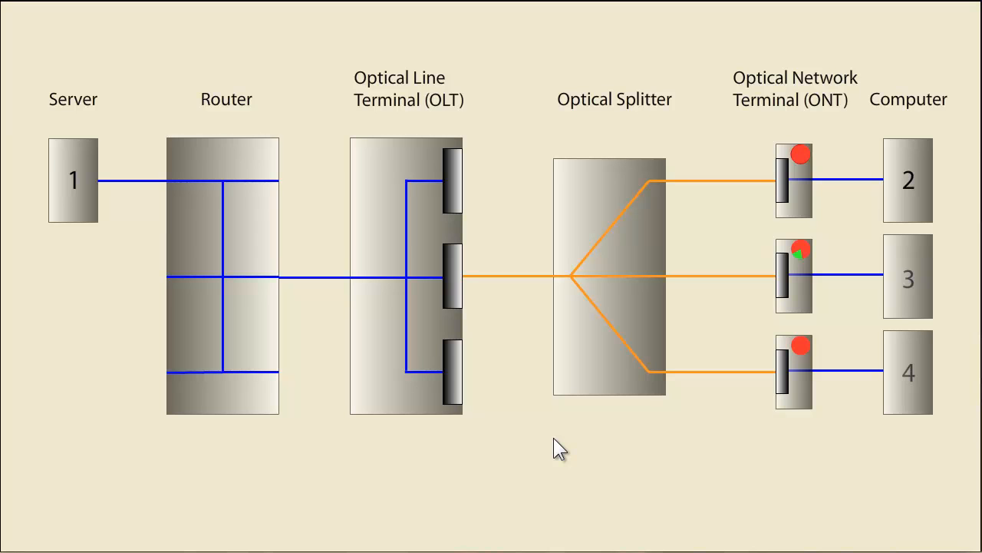
mouse_move(674, 454)
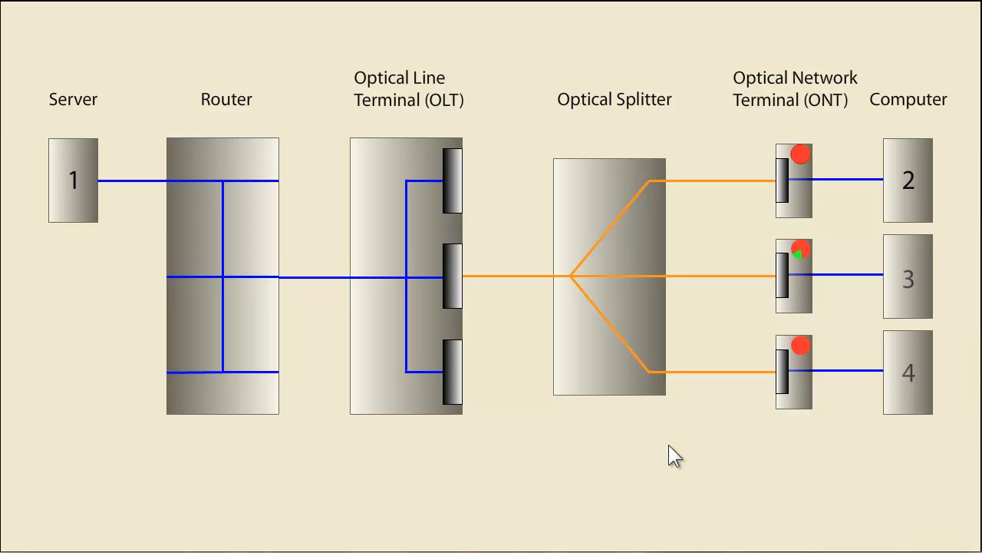
mouse_move(795, 428)
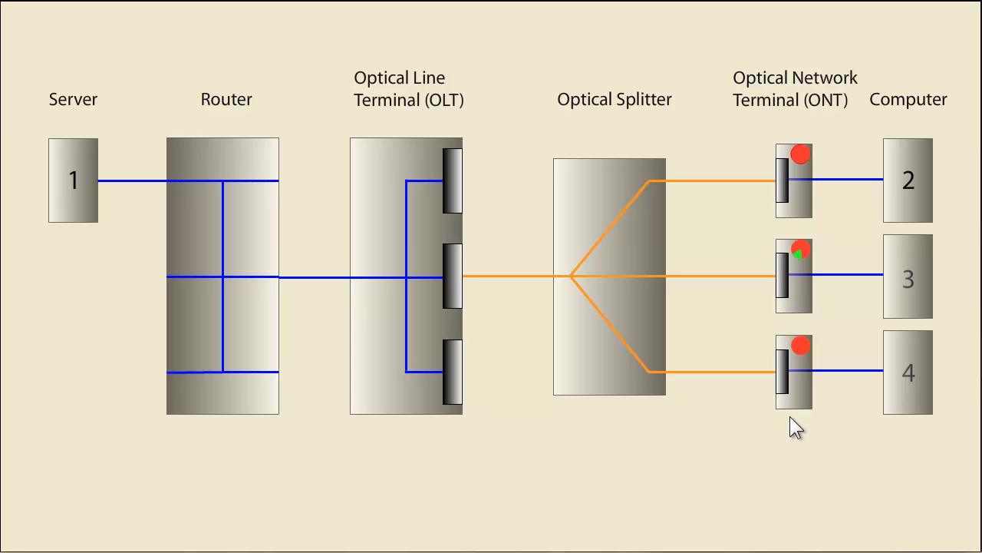
mouse_move(806, 427)
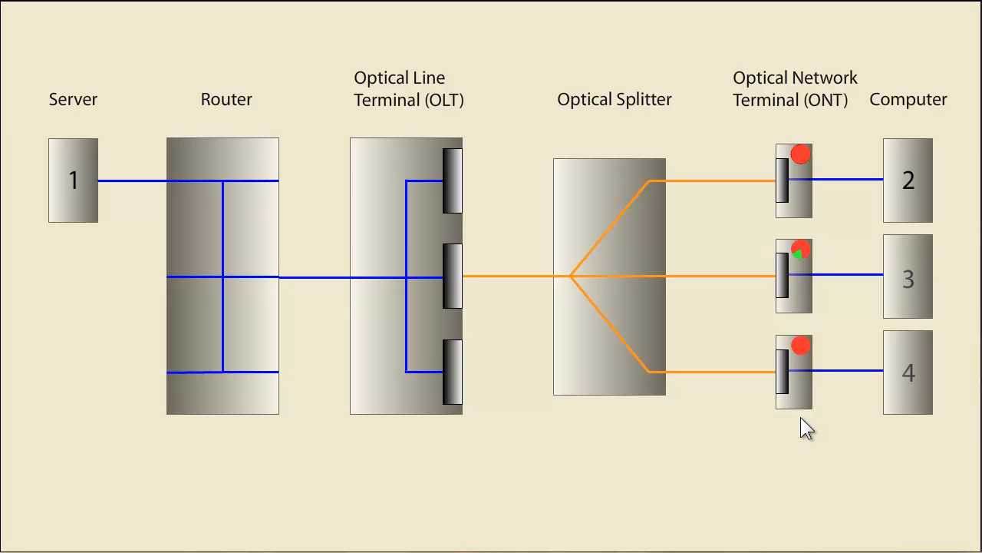
mouse_move(878, 442)
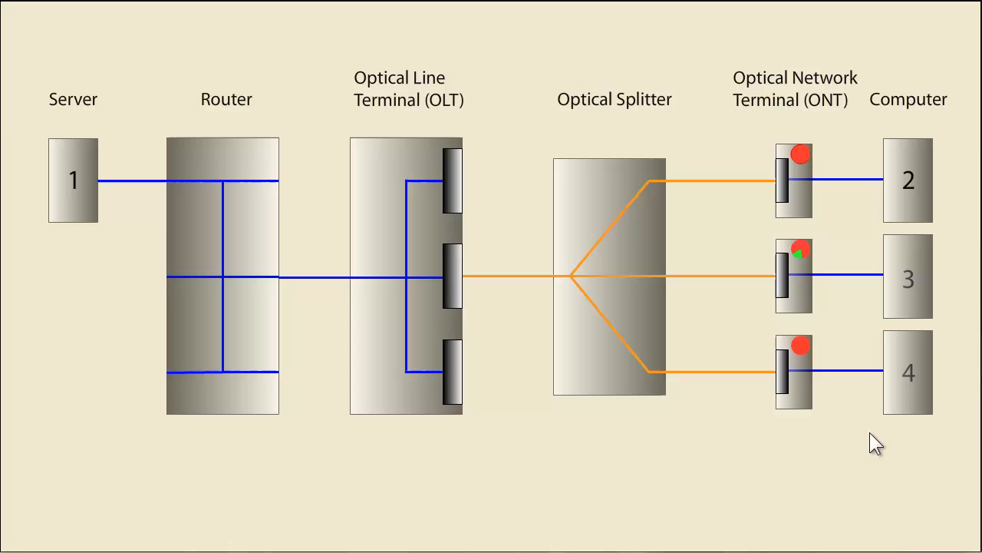
mouse_move(780, 453)
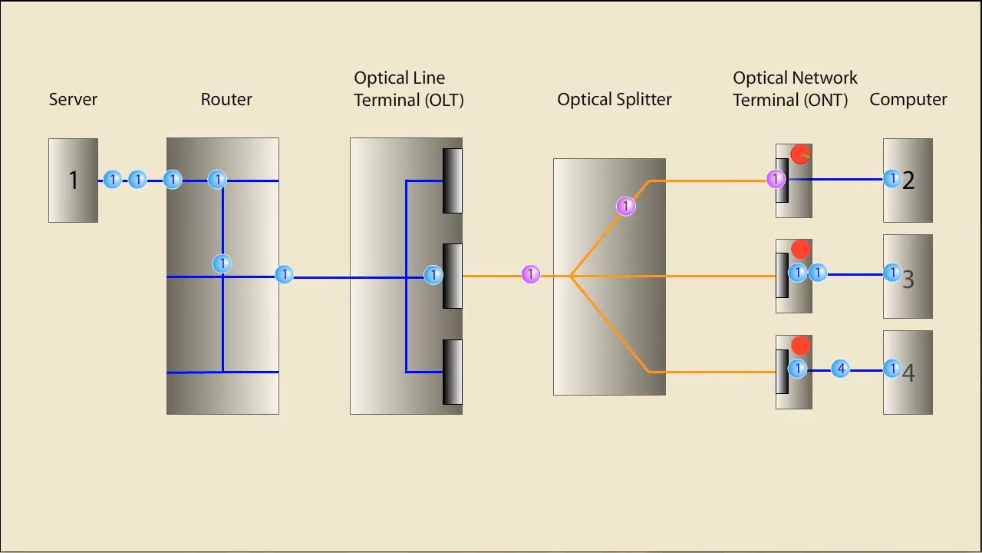
mouse_move(847, 392)
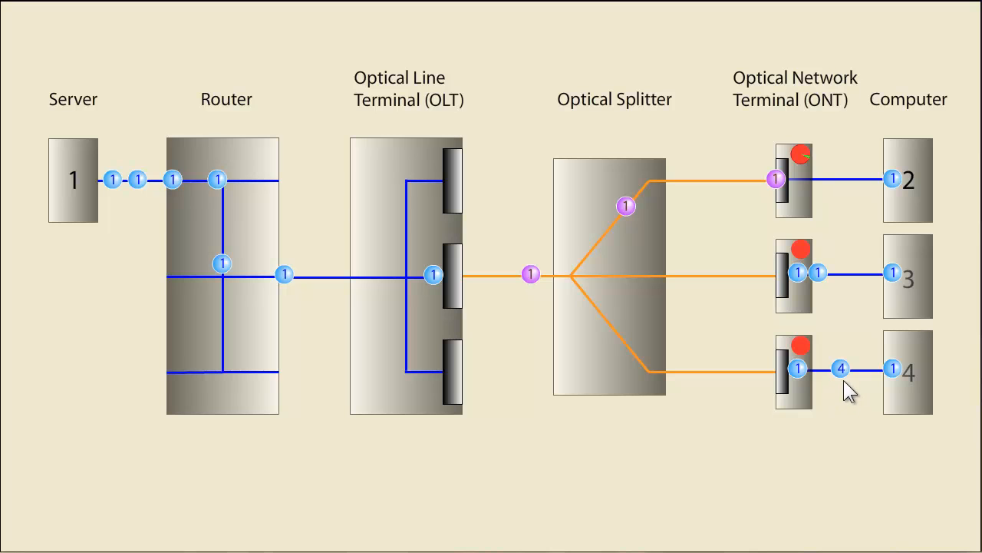
mouse_move(878, 442)
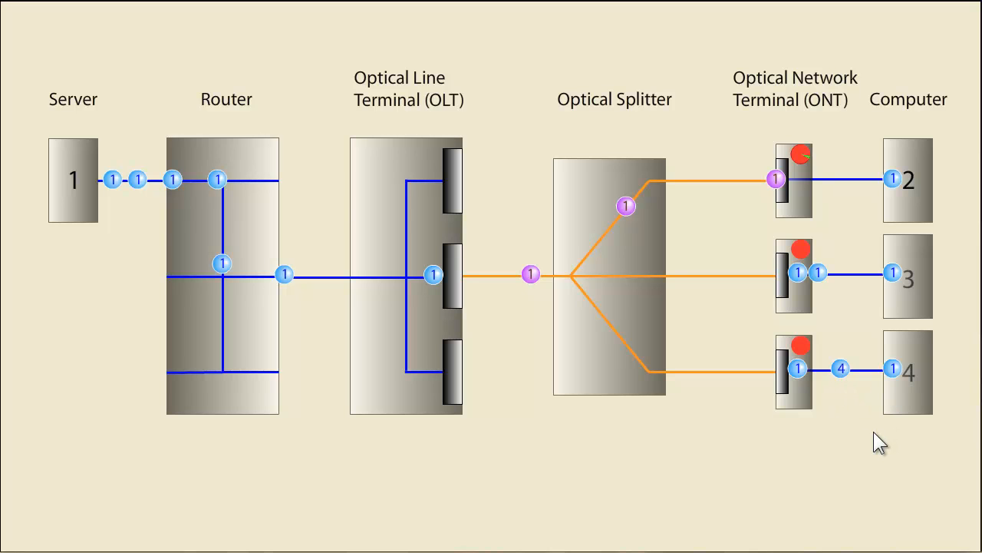
mouse_move(721, 473)
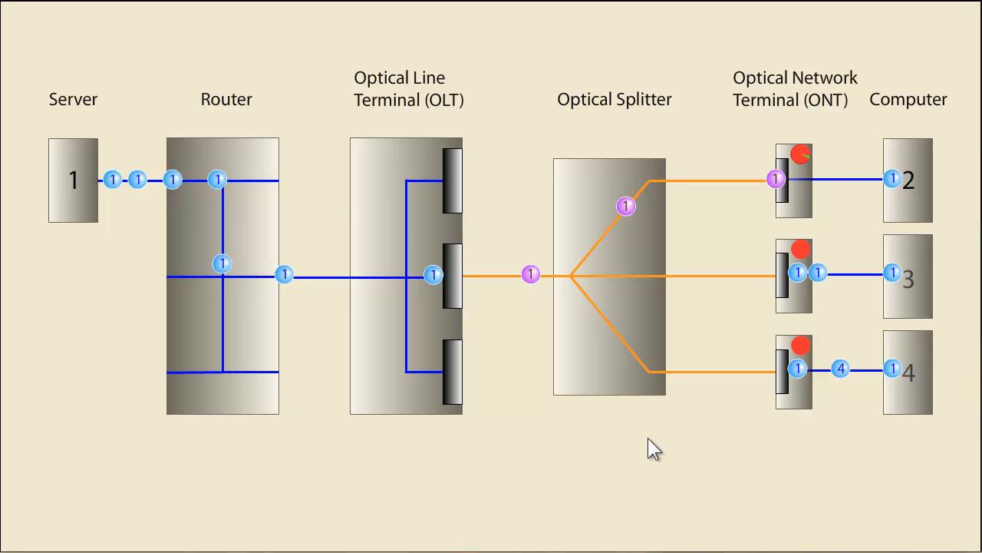
mouse_move(531, 310)
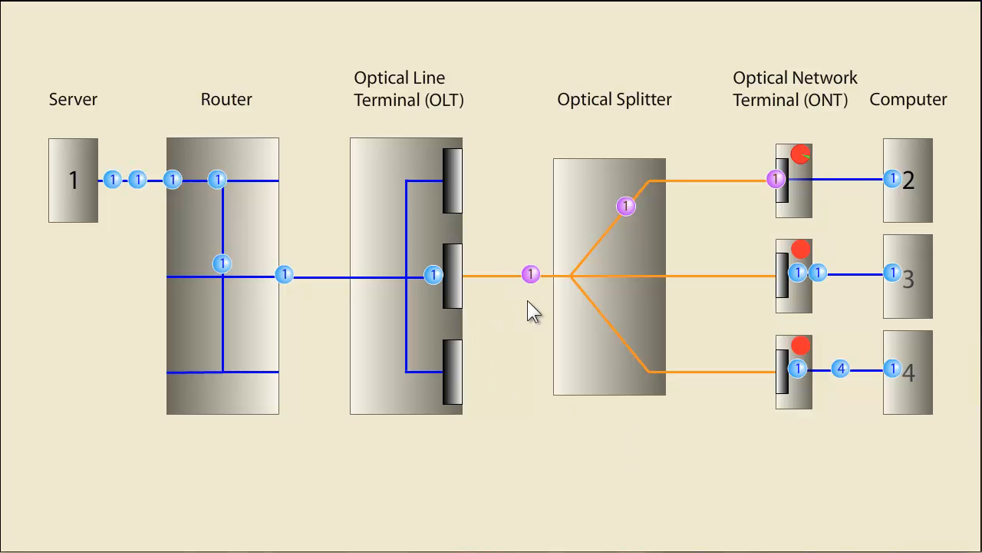
mouse_move(531, 301)
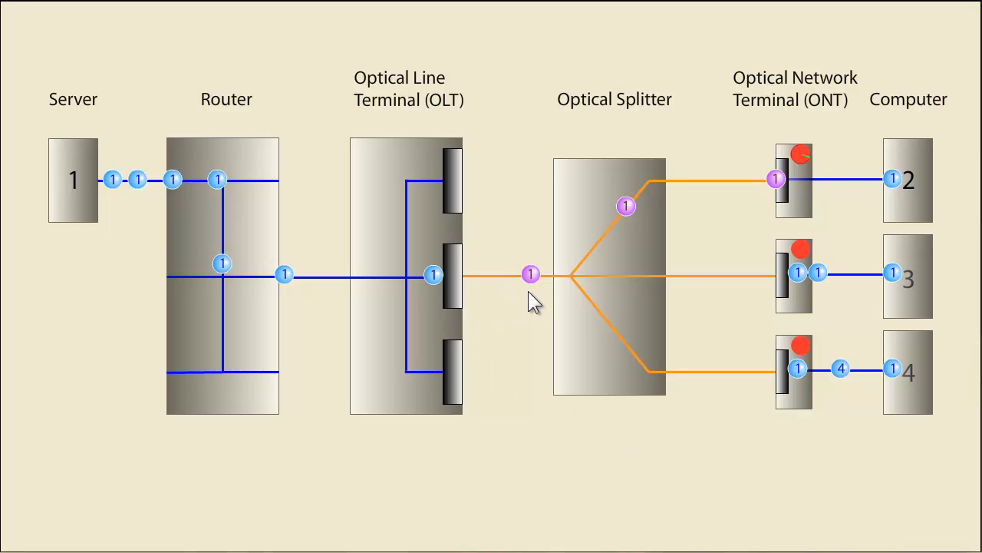
mouse_move(602, 442)
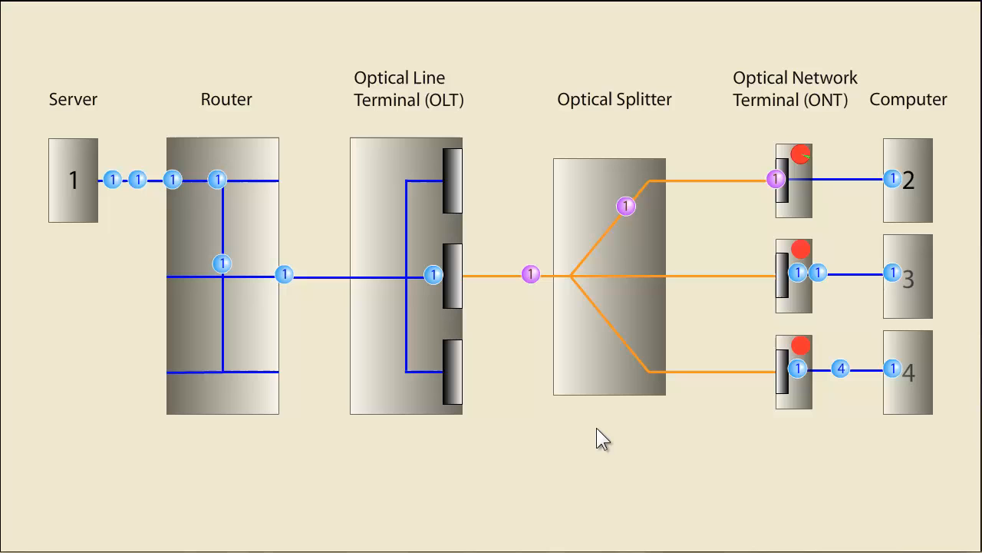